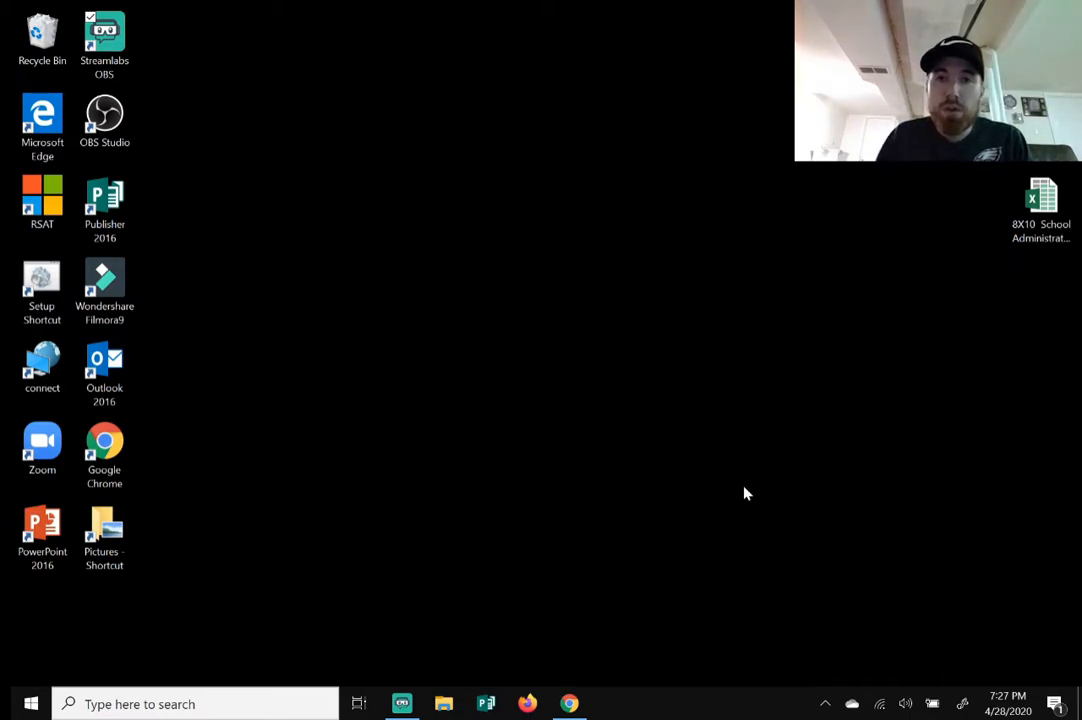
pyautogui.moveTo(628, 447)
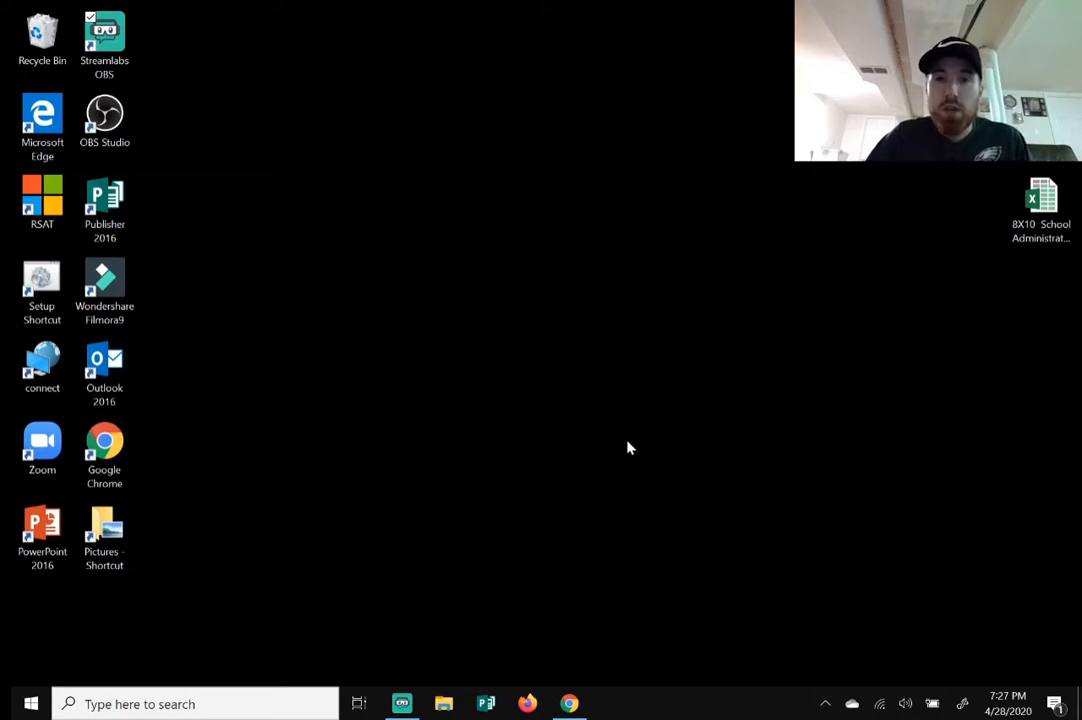
pyautogui.moveTo(569, 703)
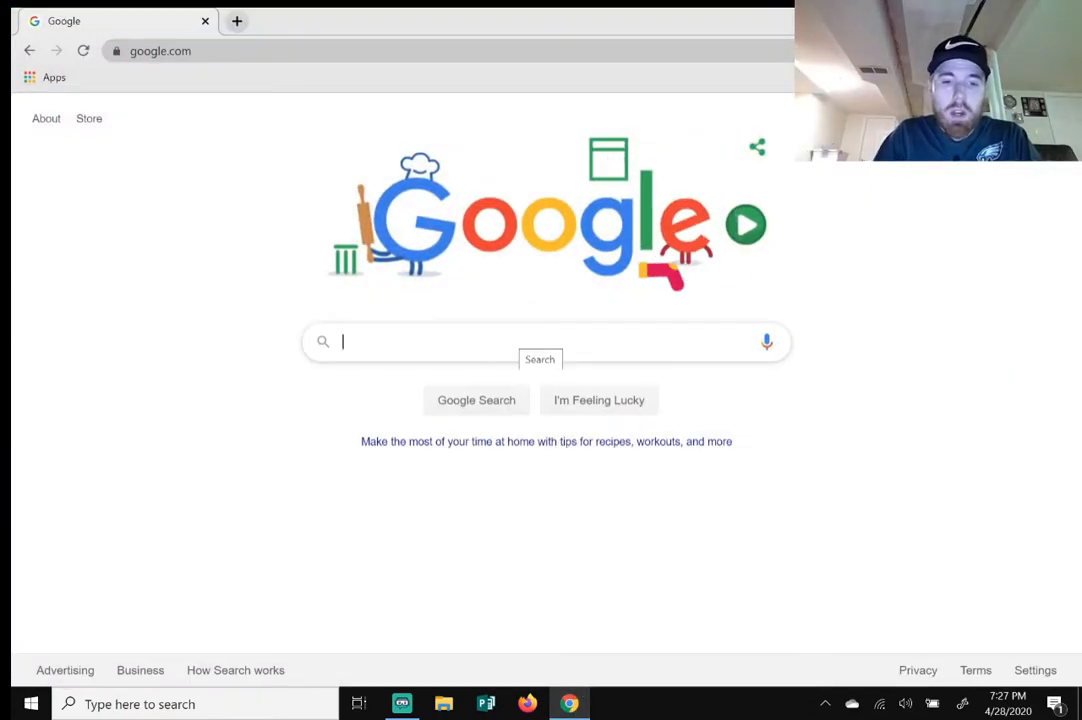
# Search Google for 'spotify' via the autocomplete suggestion.
pyautogui.write('sp')
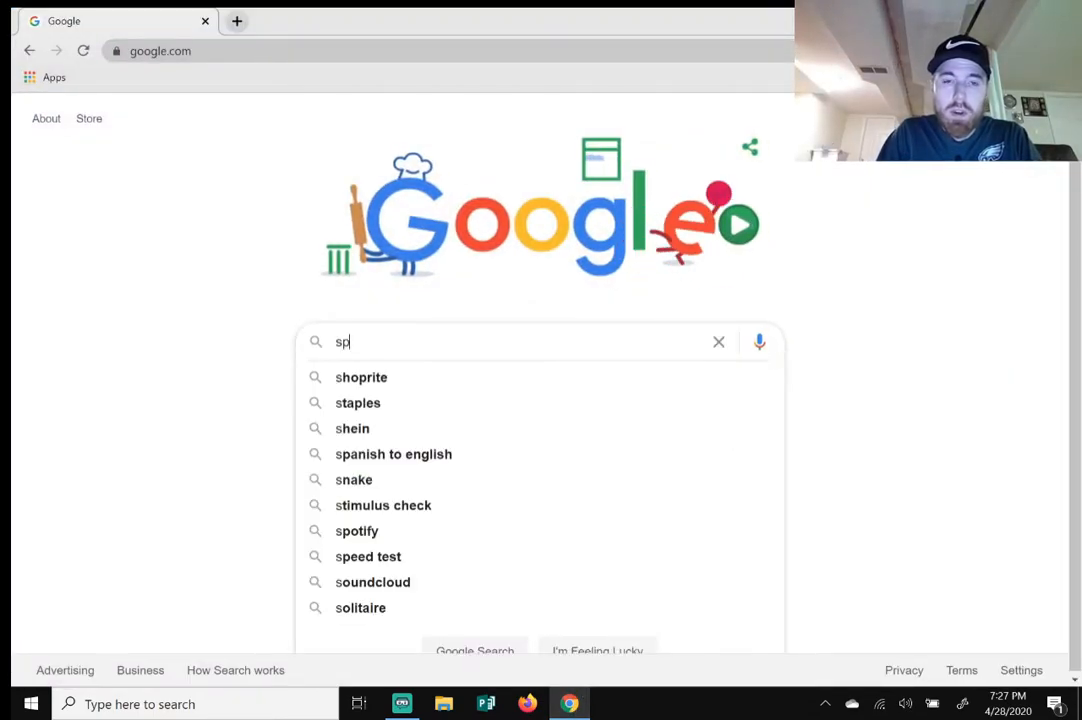
pyautogui.write('o')
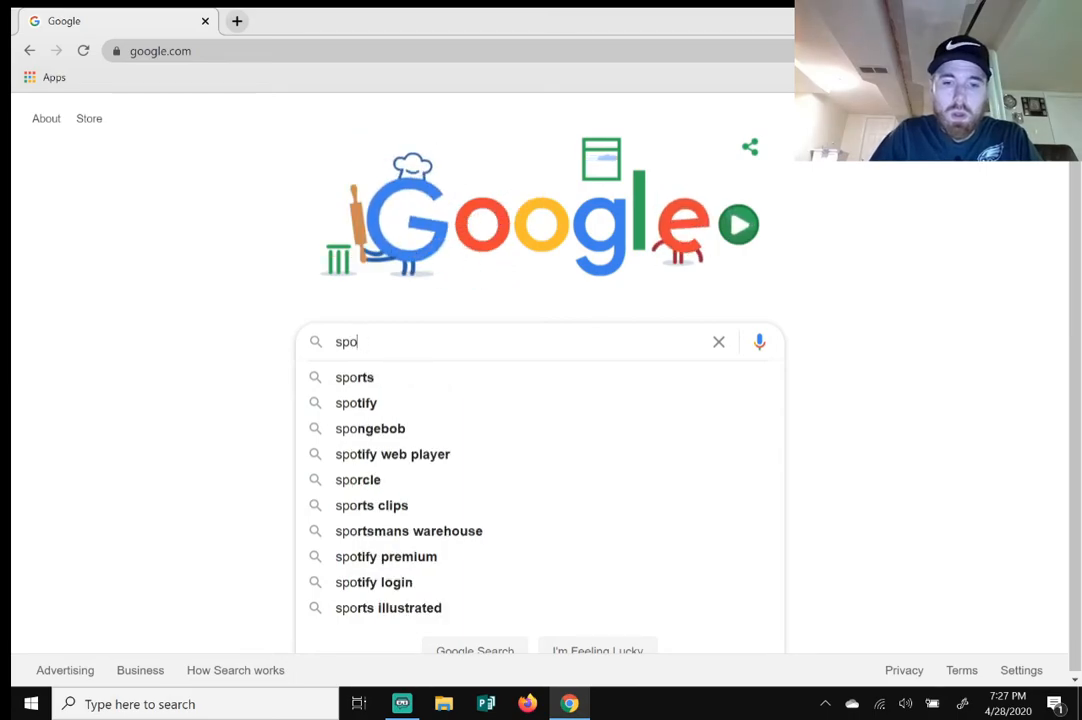
pyautogui.click(356, 402)
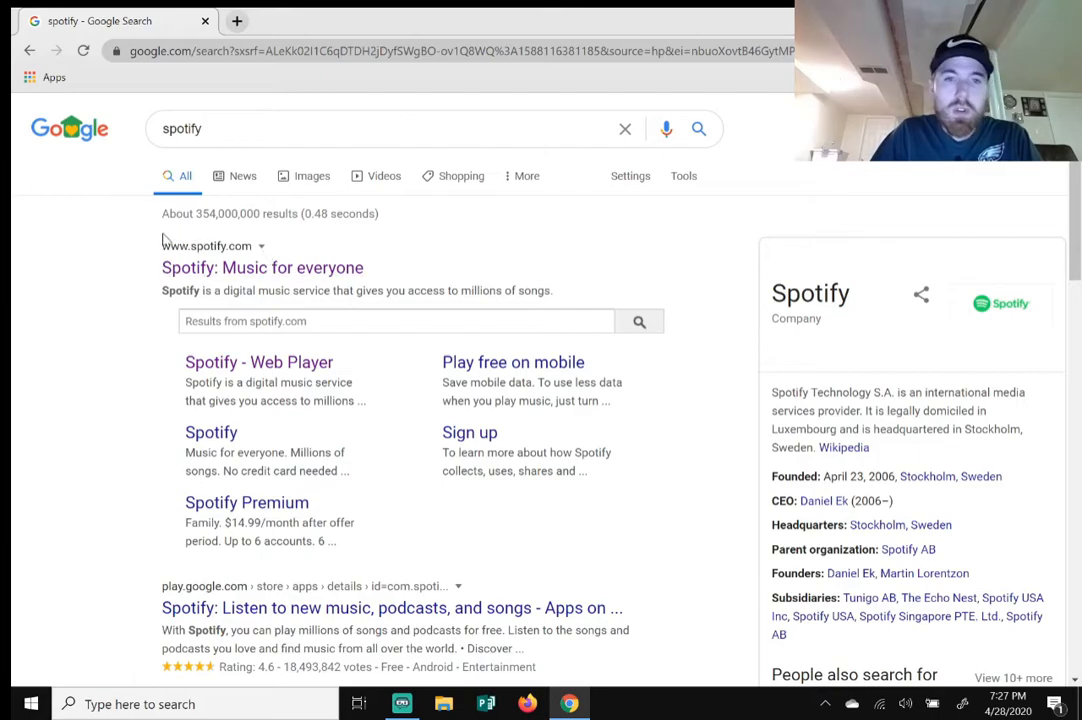
pyautogui.moveTo(398, 262)
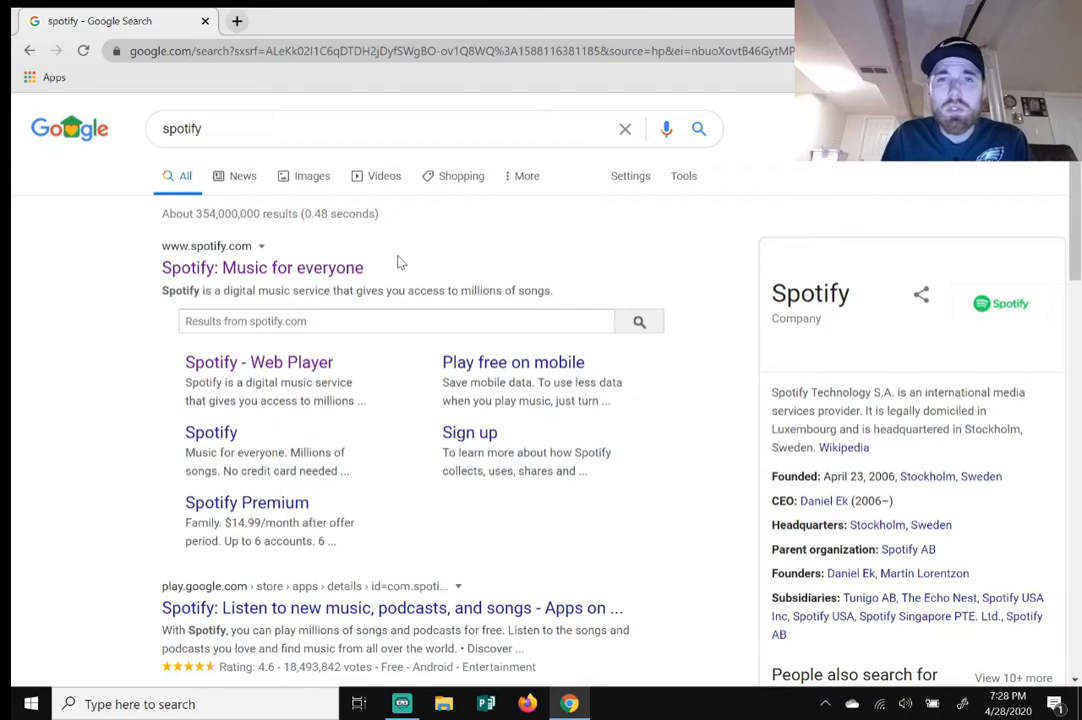
pyautogui.moveTo(240, 287)
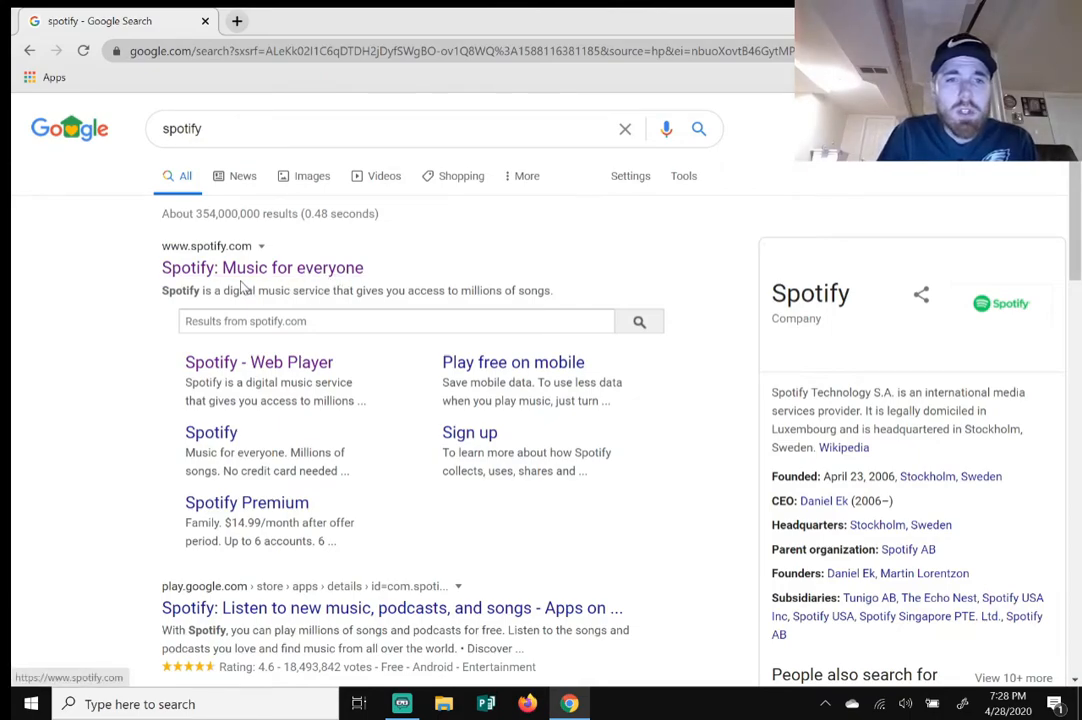
pyautogui.moveTo(262, 267)
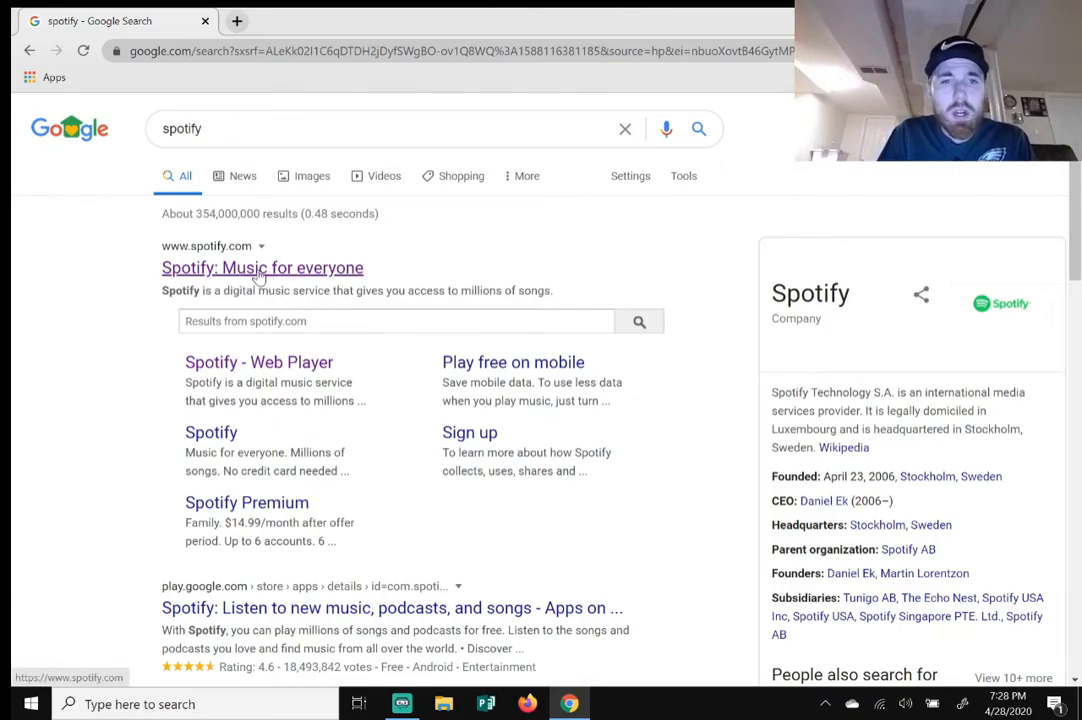
# Open spotify.com from the results and choose Get Spotify Free.
pyautogui.click(262, 267)
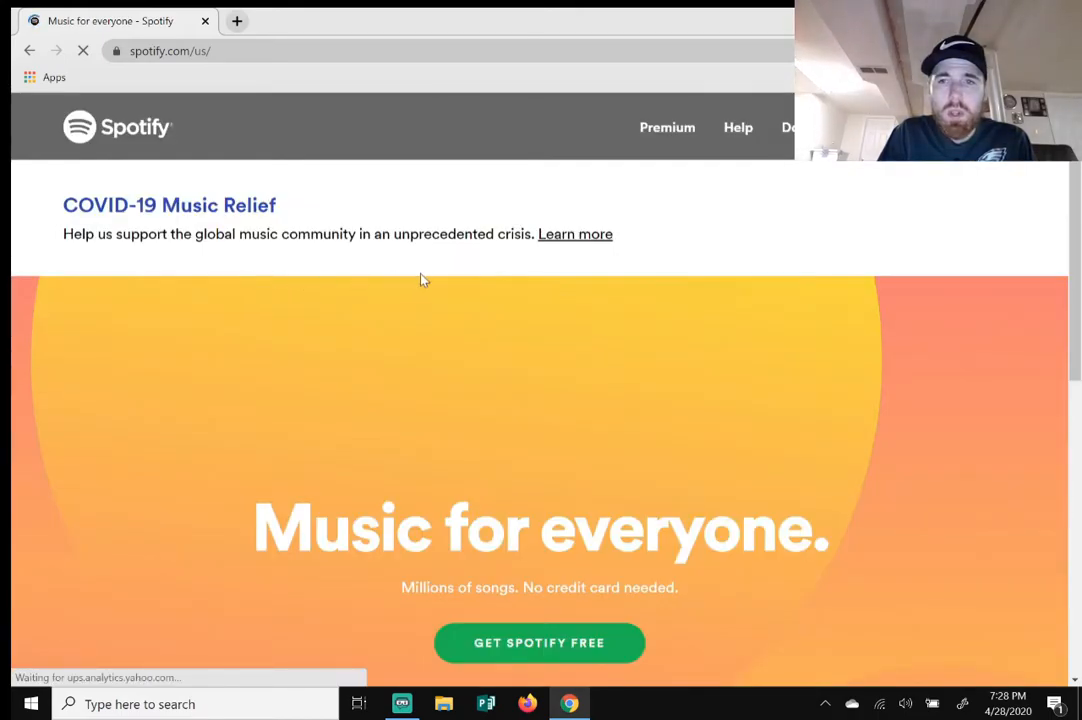
pyautogui.scroll(-3)
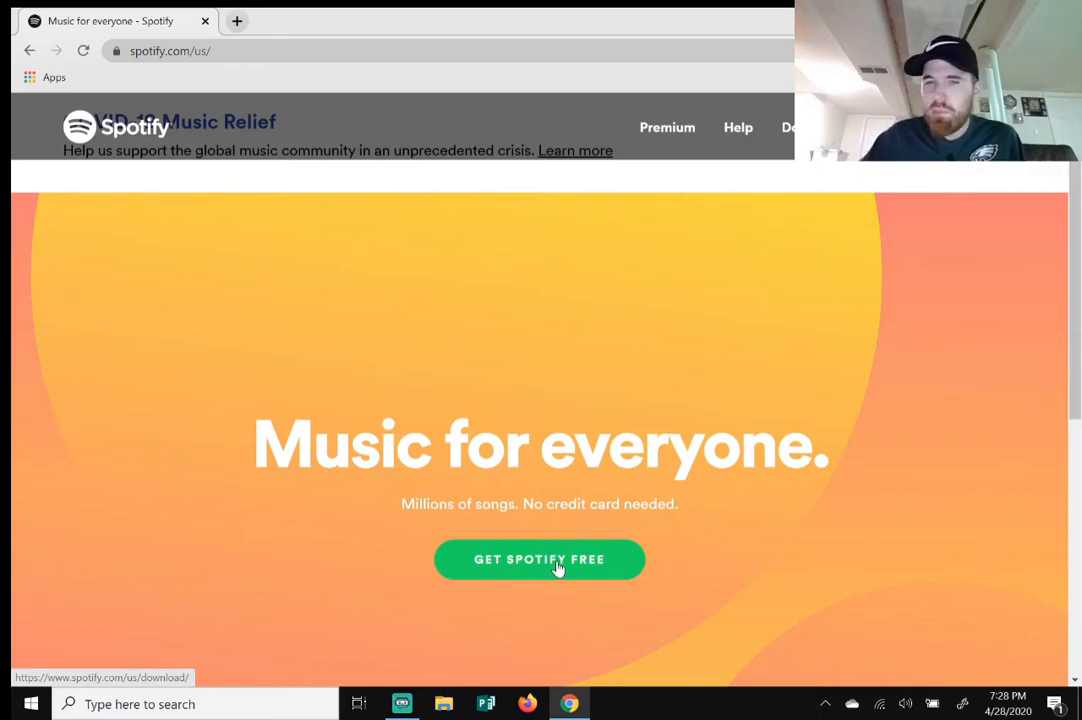
pyautogui.moveTo(383, 508)
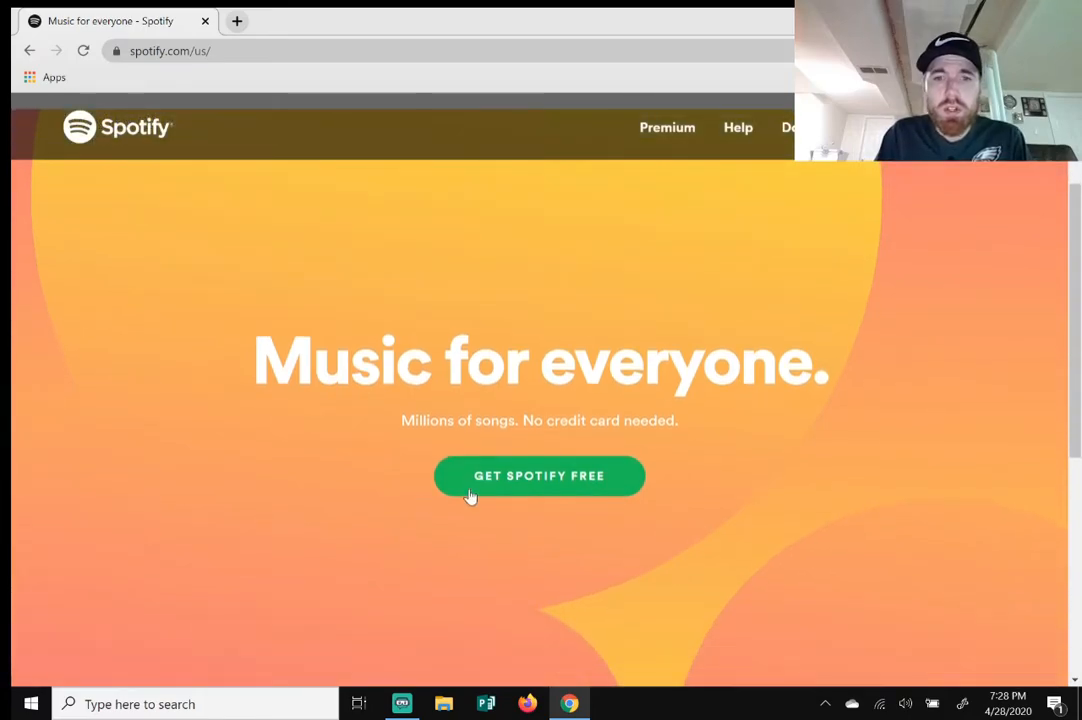
pyautogui.click(538, 476)
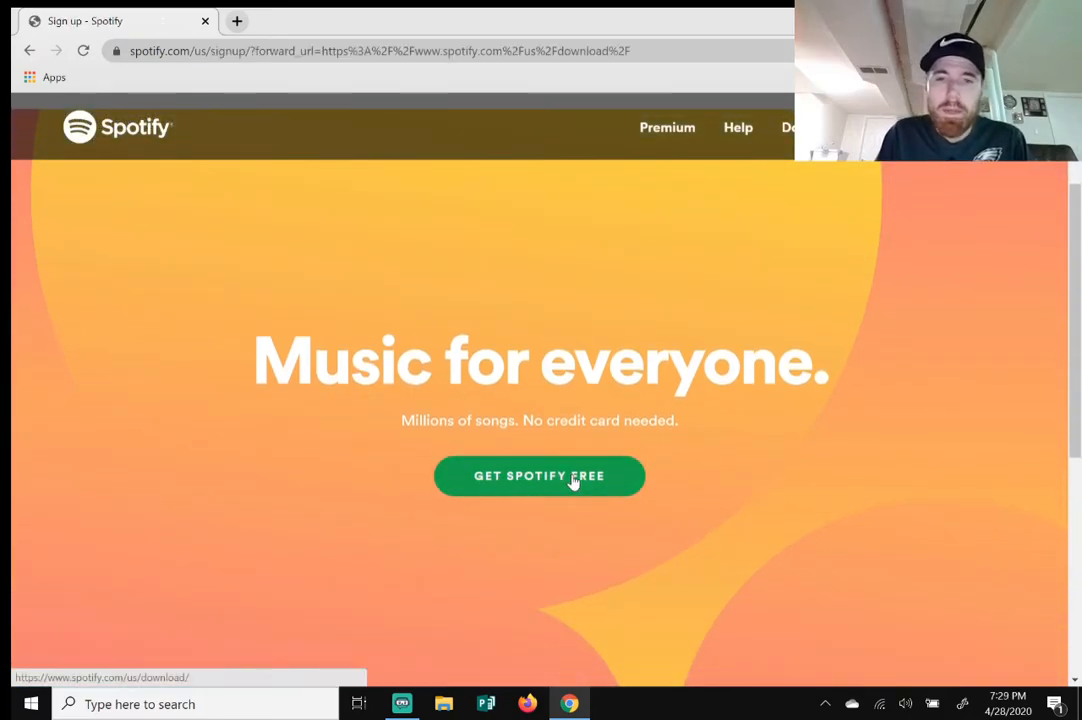
pyautogui.click(539, 475)
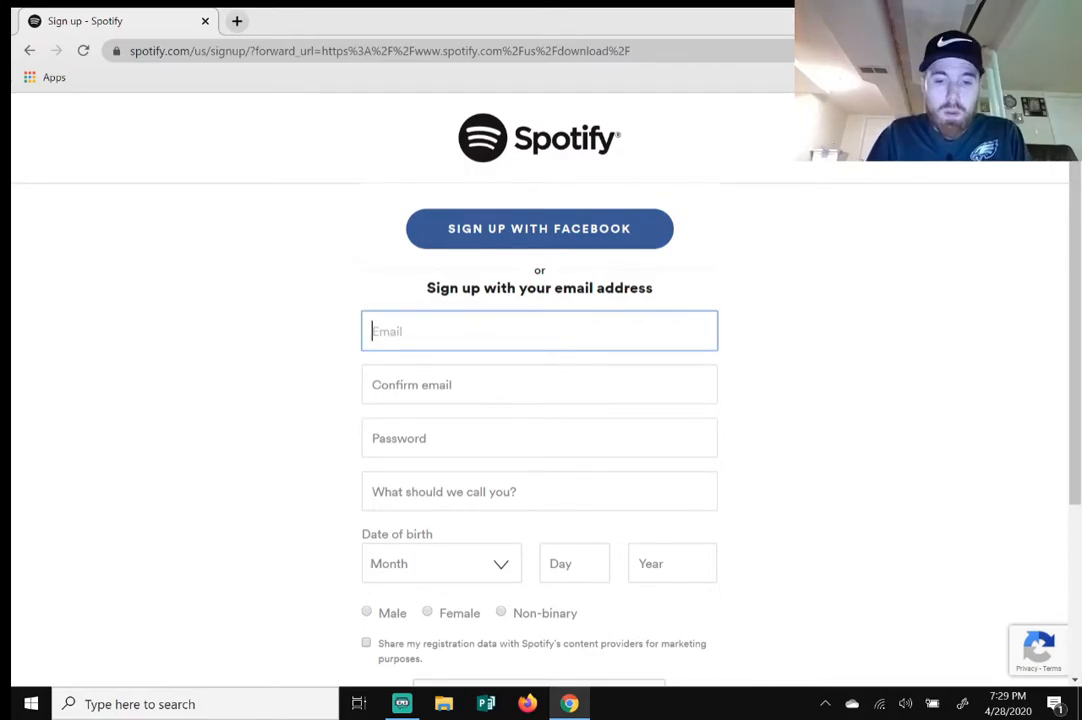
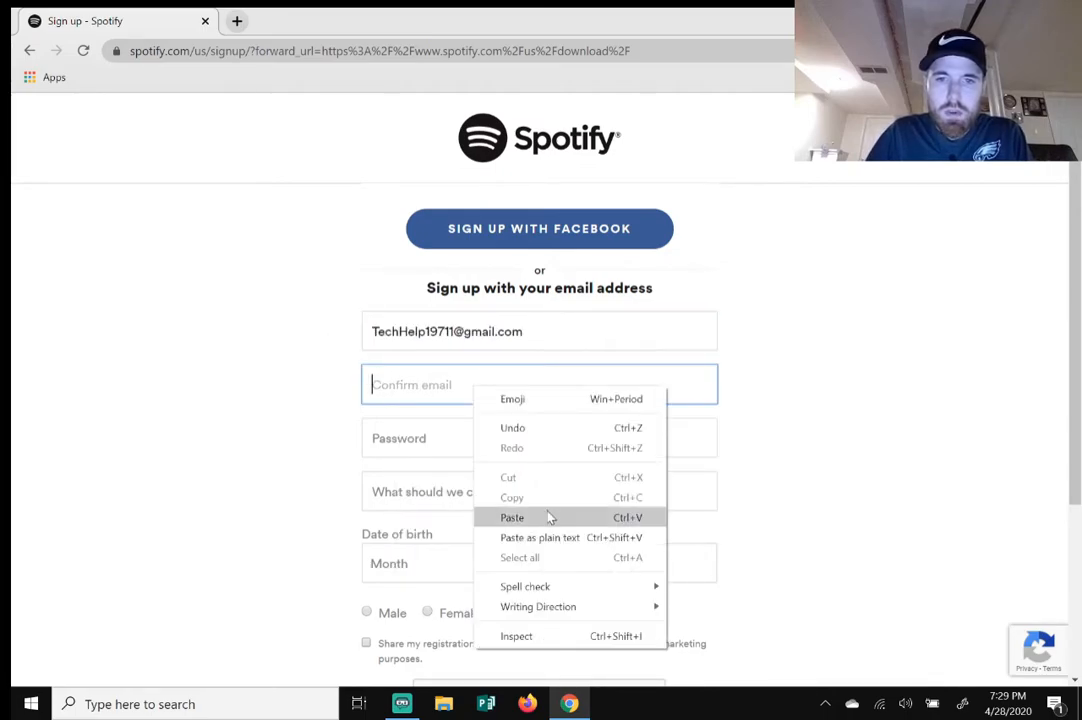
pyautogui.click(512, 517)
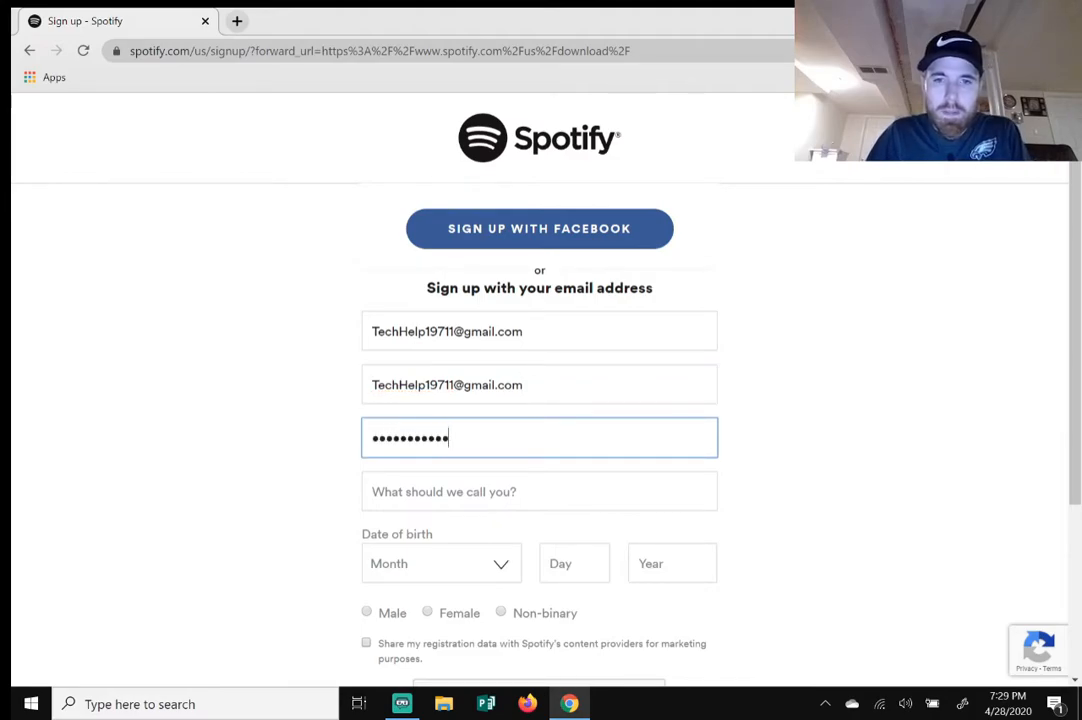
pyautogui.click(539, 491)
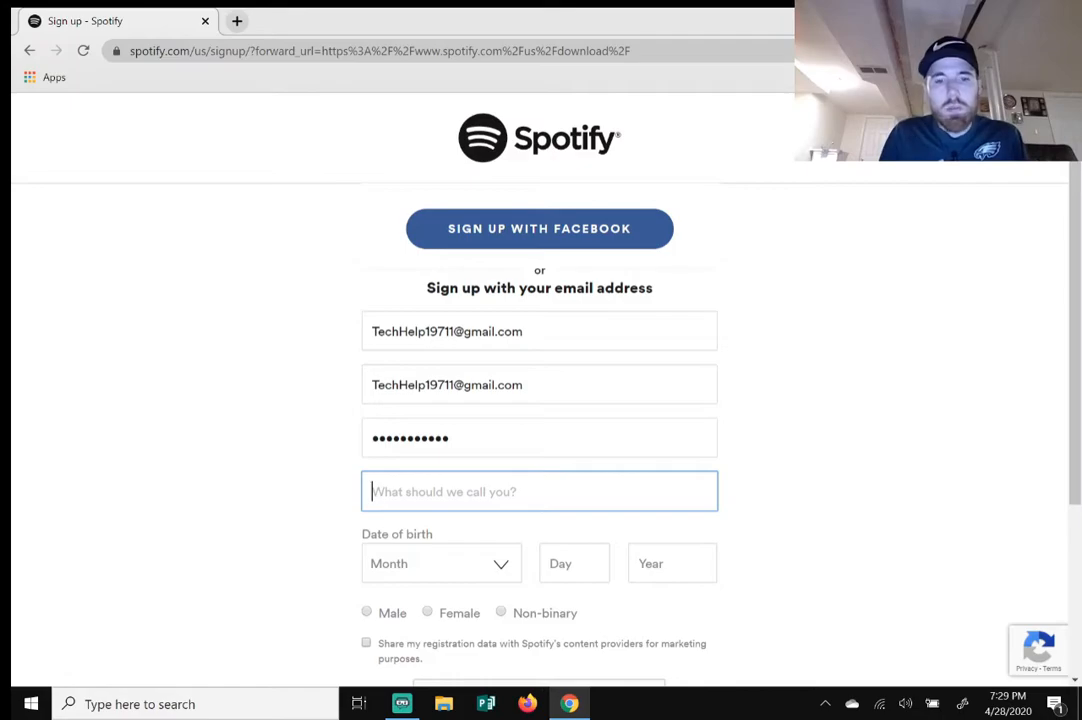
pyautogui.write('Matt')
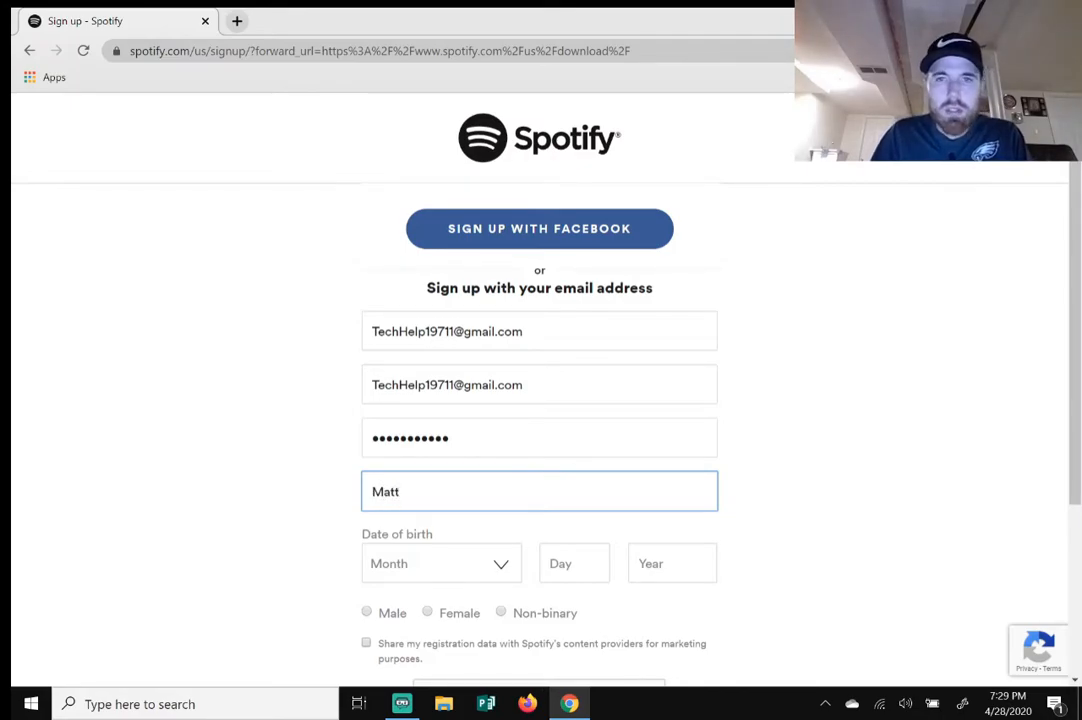
pyautogui.scroll(-3)
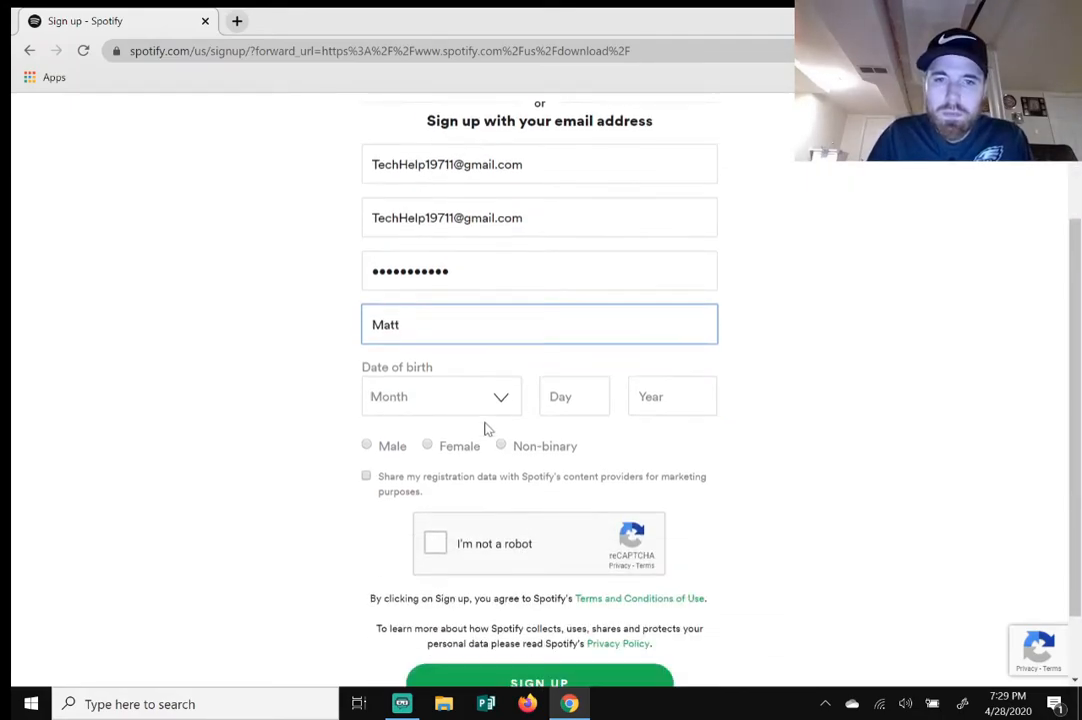
pyautogui.click(440, 396)
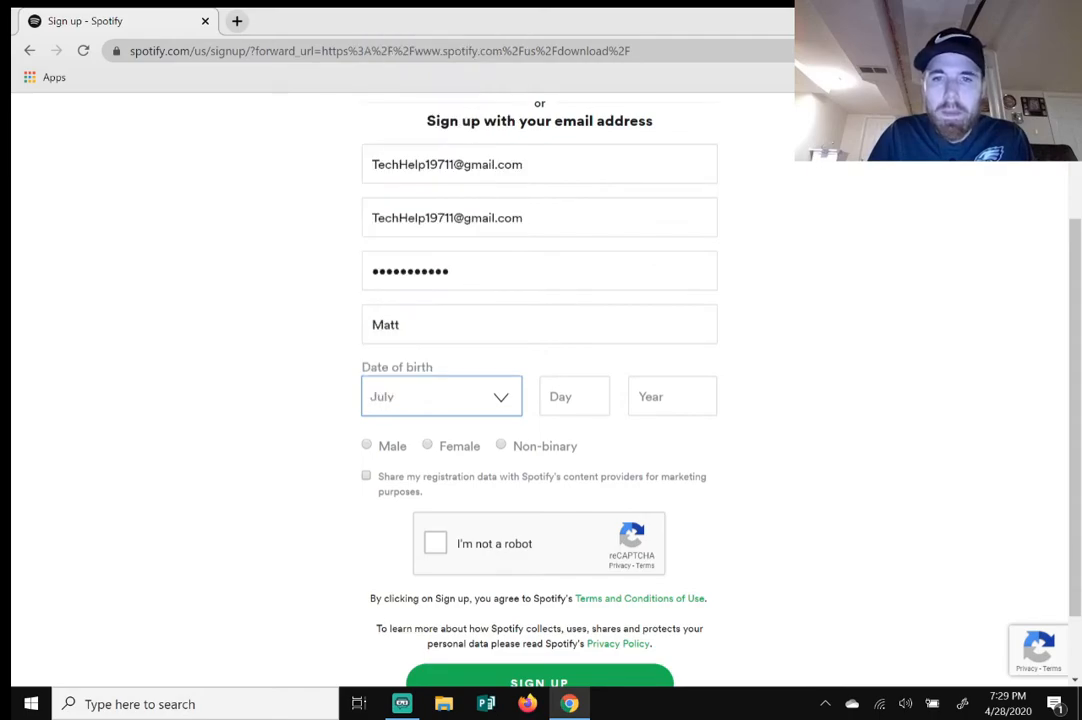
pyautogui.write('05')
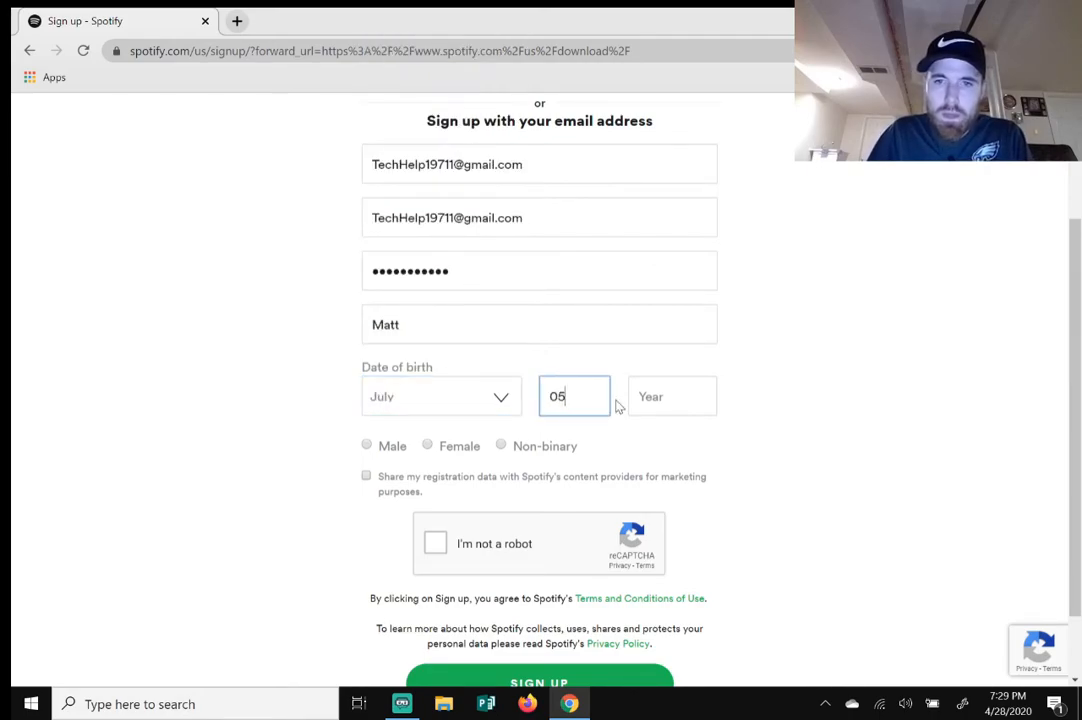
pyautogui.write('1989')
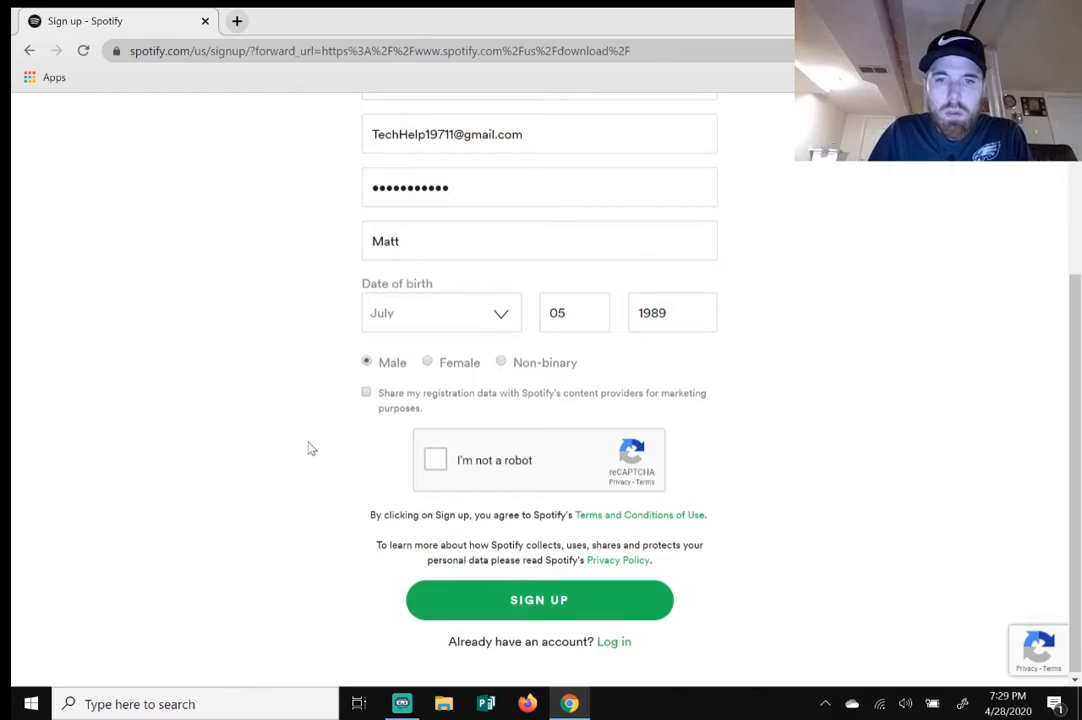
pyautogui.moveTo(448, 414)
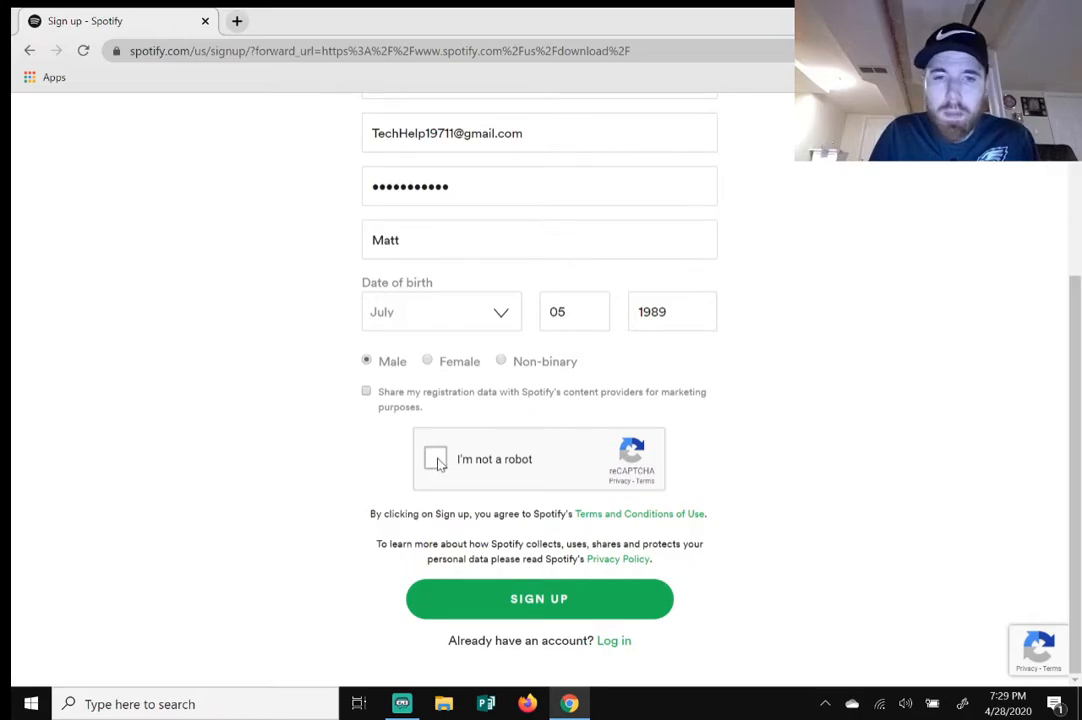
# Pass the 'I'm not a robot' check and submit the sign-up form.
pyautogui.click(436, 458)
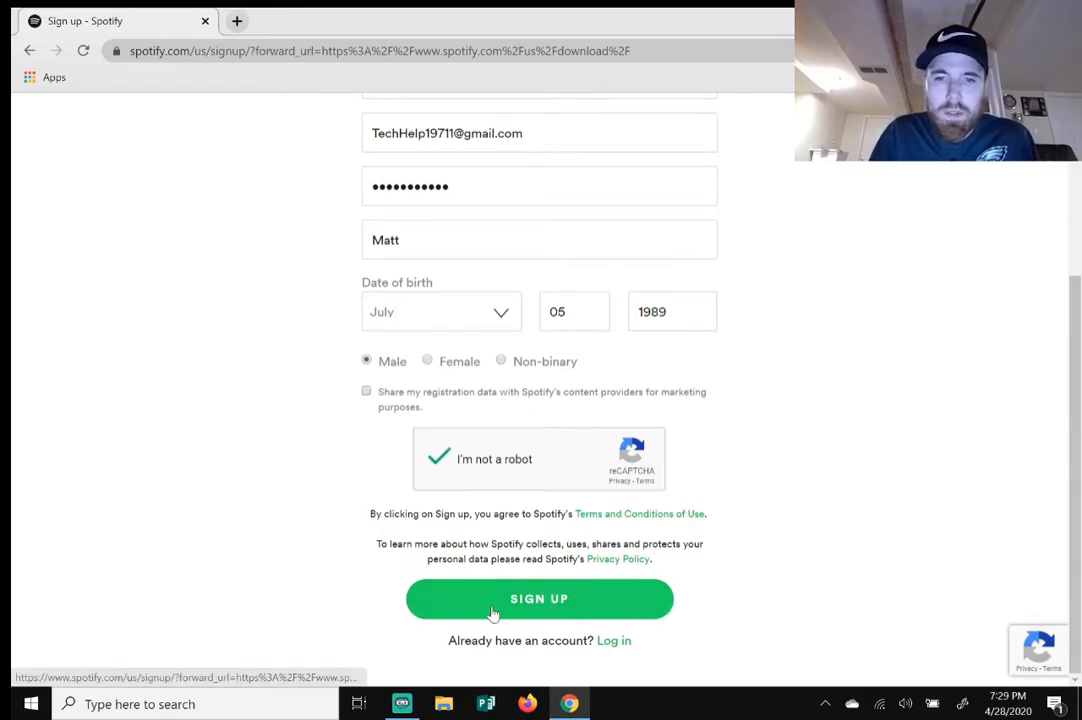
pyautogui.click(539, 598)
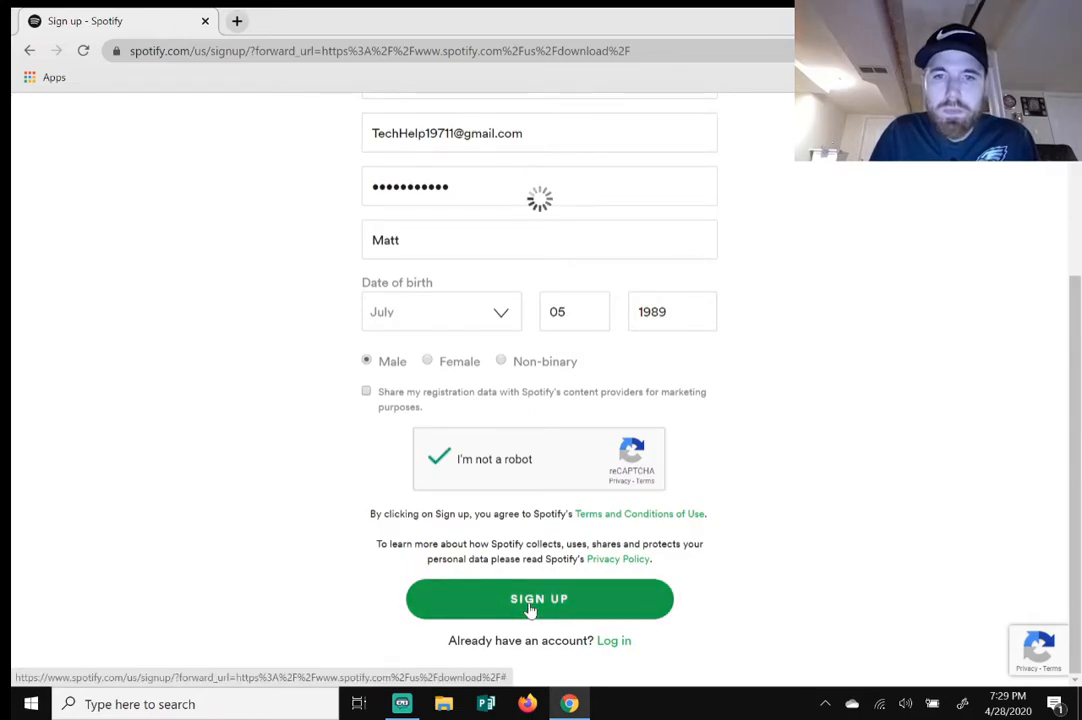
# Finish sign-up and launch the downloaded SpotifySetup.exe installer.
pyautogui.click(539, 599)
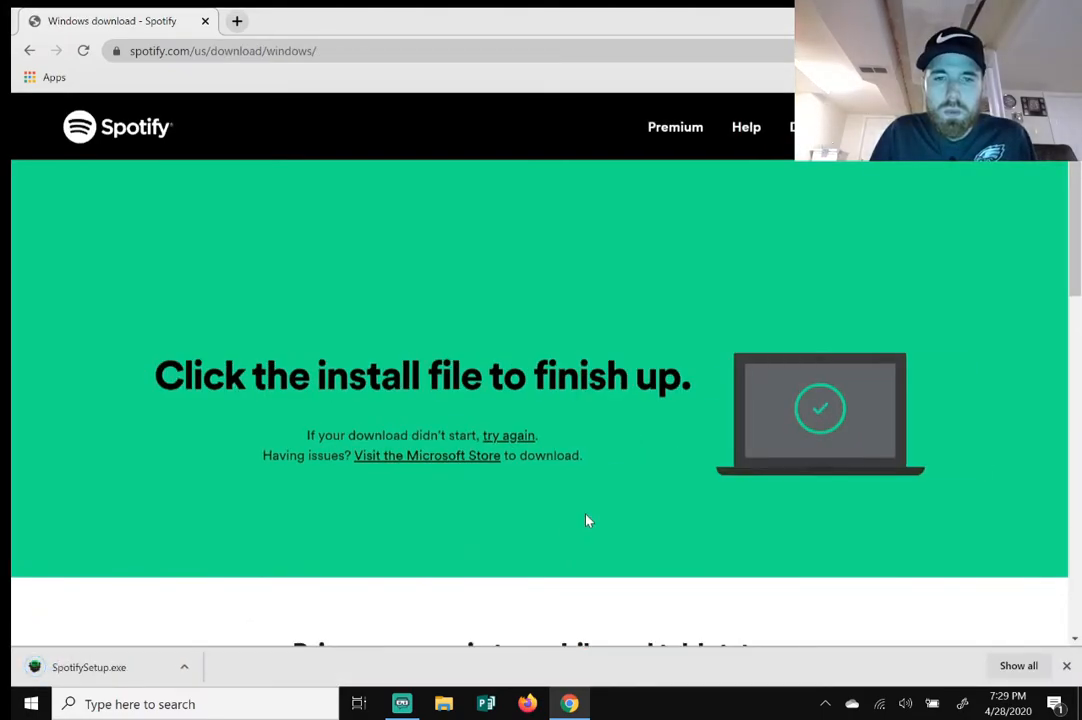
pyautogui.moveTo(998, 368)
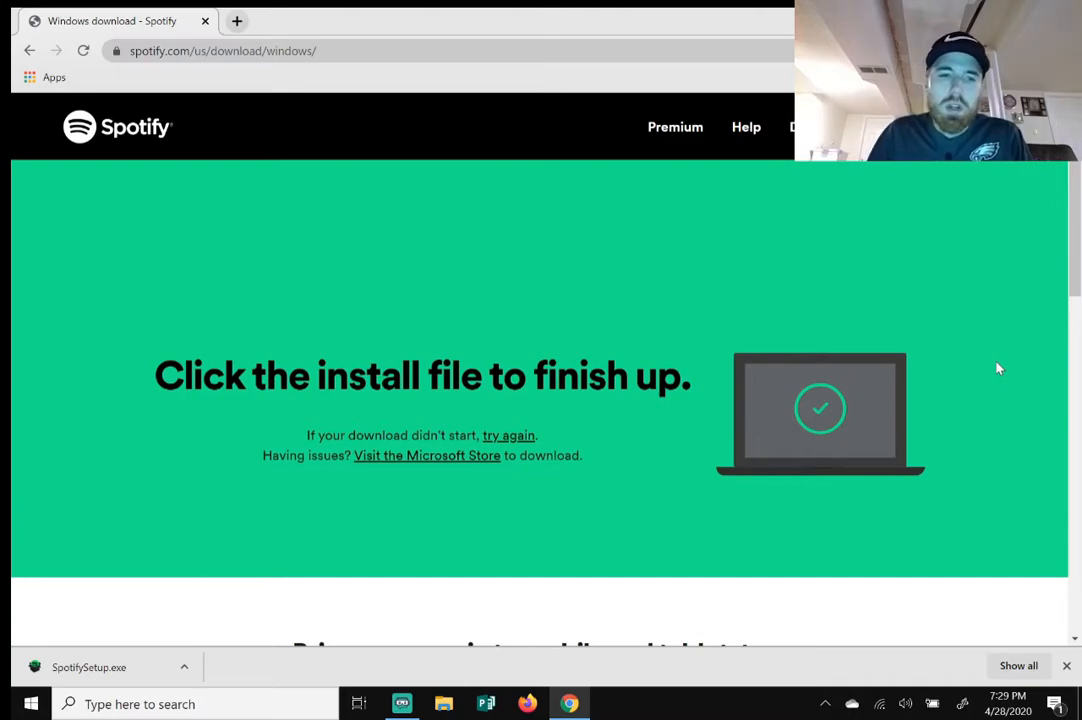
pyautogui.moveTo(110, 667)
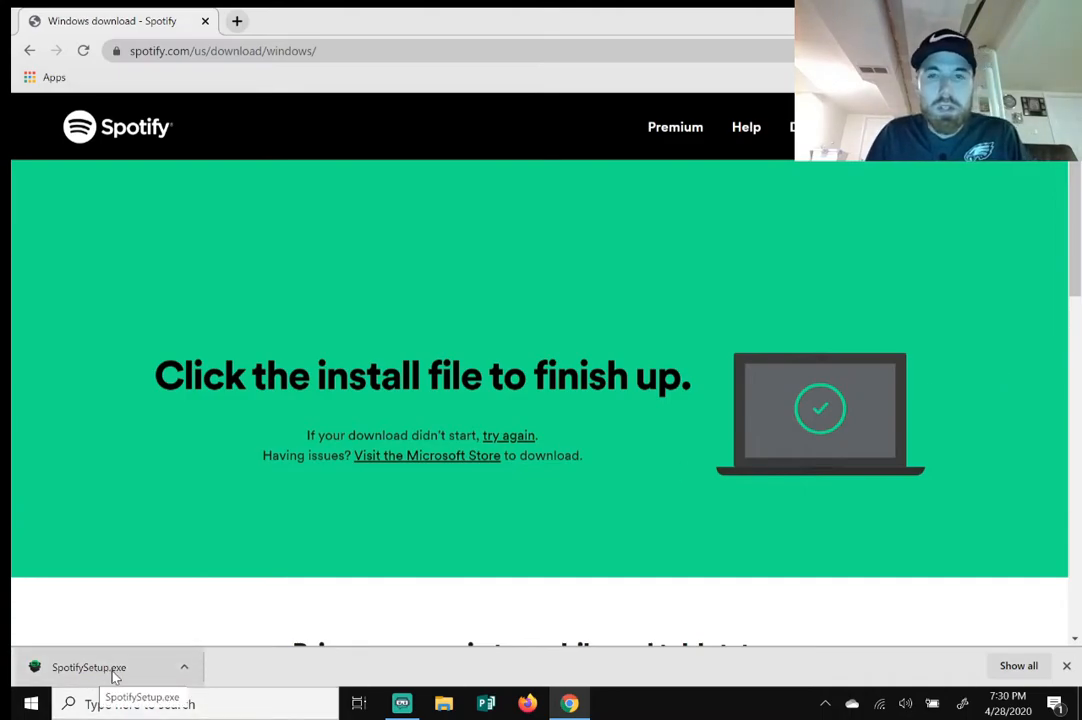
pyautogui.moveTo(180, 666)
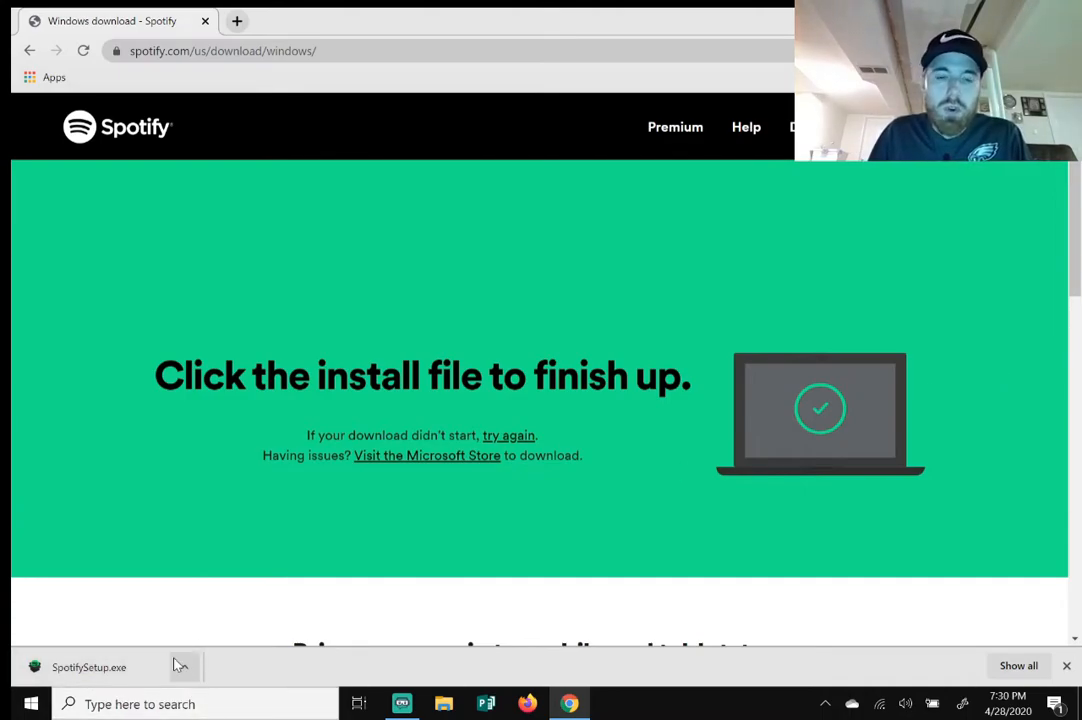
pyautogui.moveTo(238, 420)
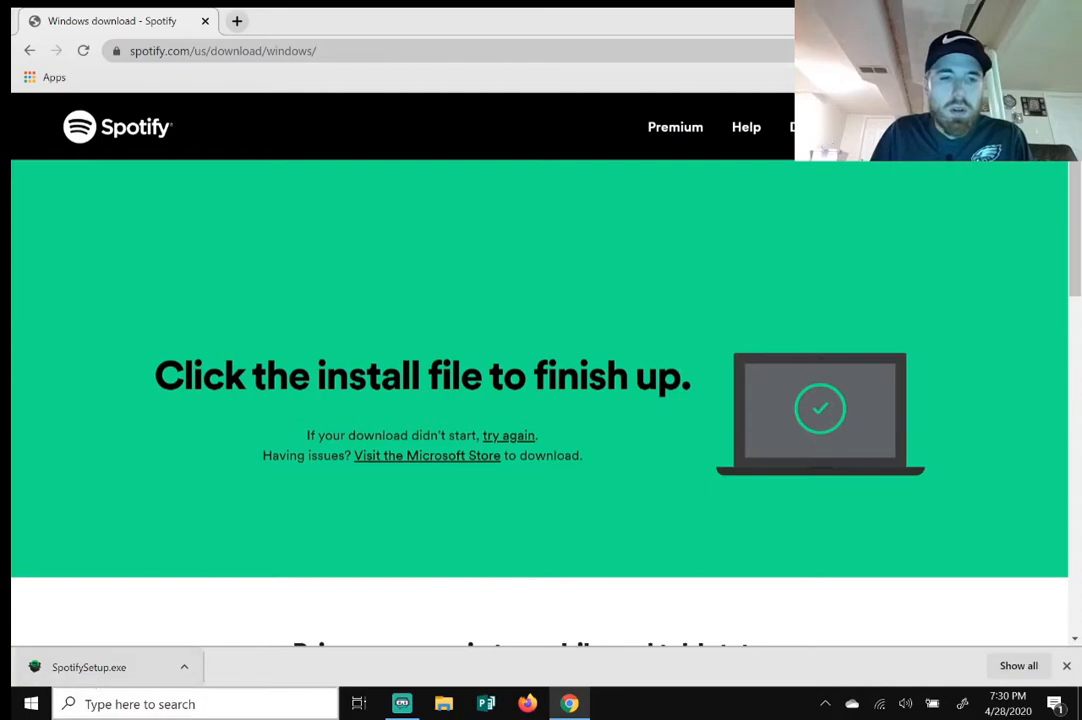
pyautogui.moveTo(110, 667)
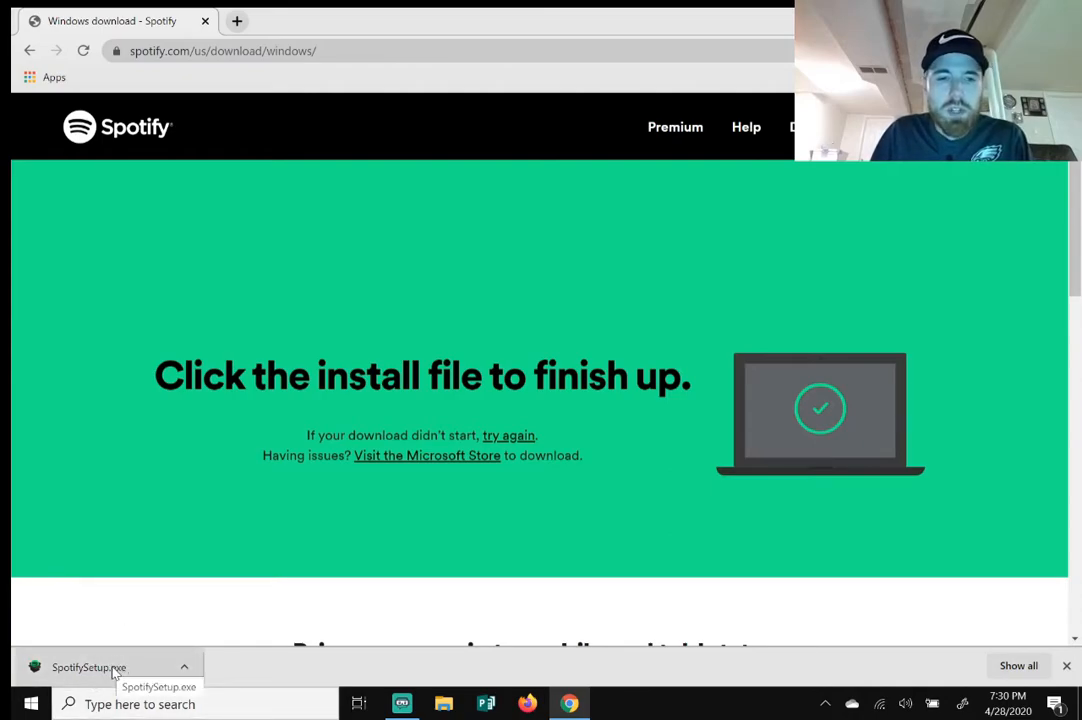
pyautogui.click(89, 667)
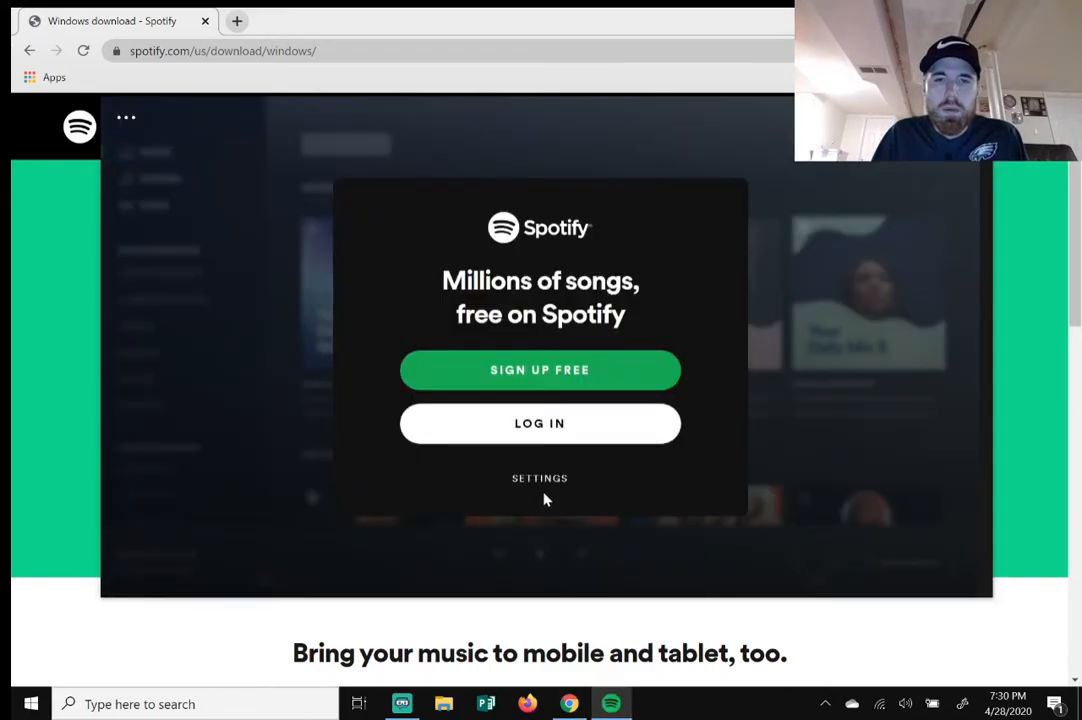
pyautogui.moveTo(540, 424)
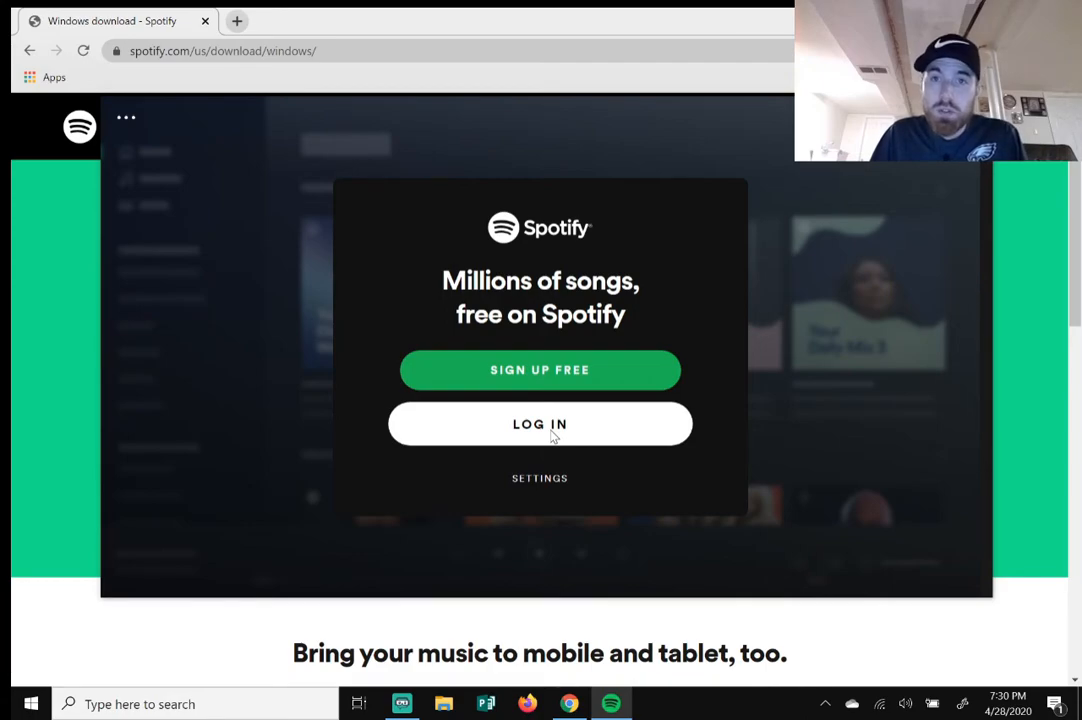
pyautogui.click(539, 423)
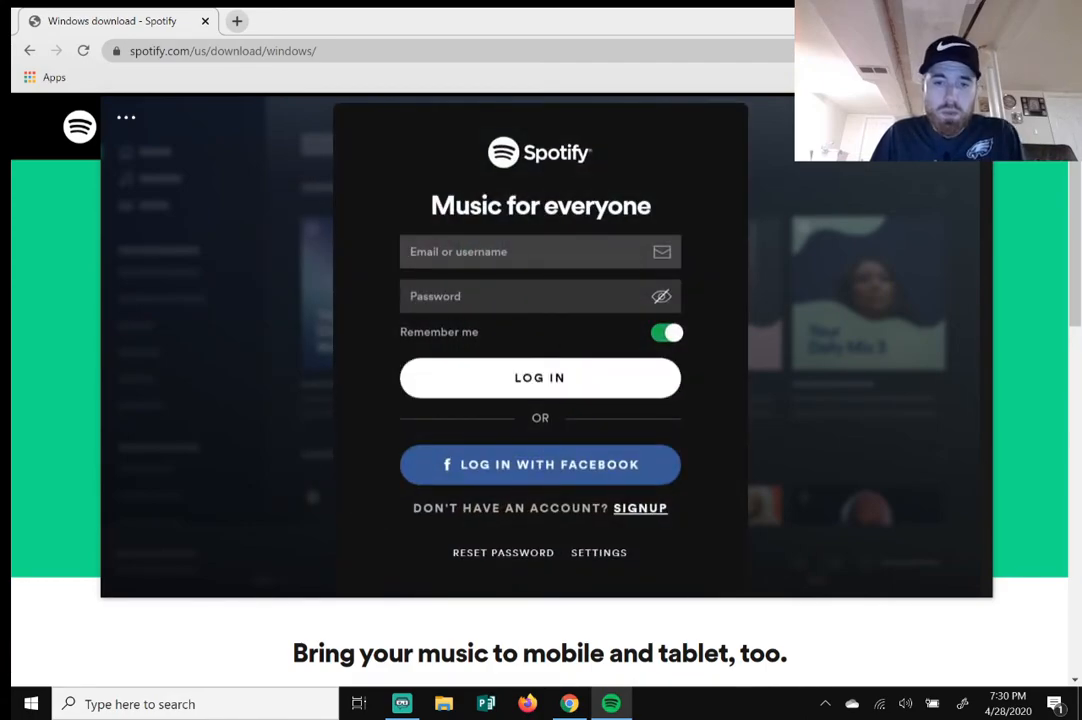
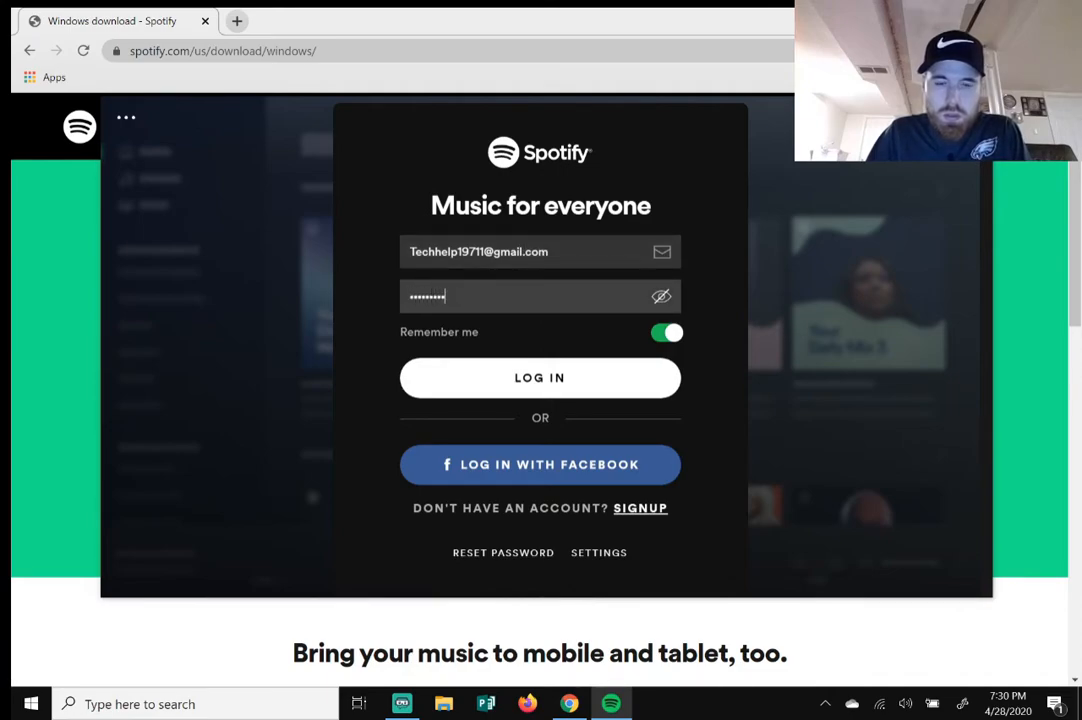
pyautogui.click(540, 377)
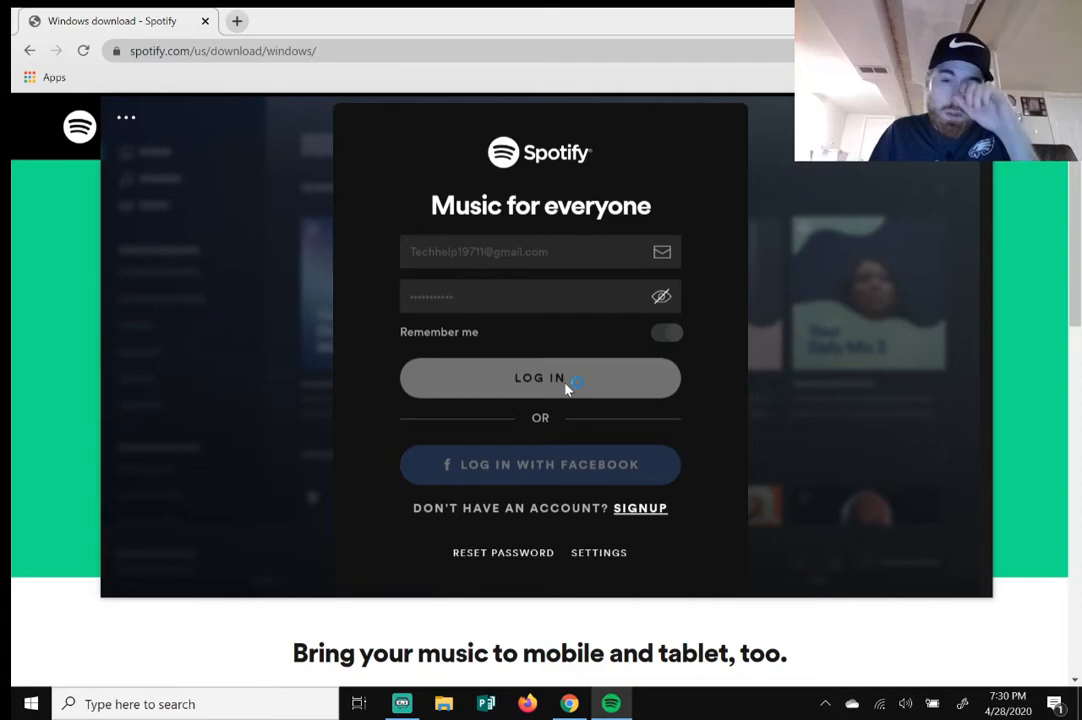
pyautogui.click(540, 377)
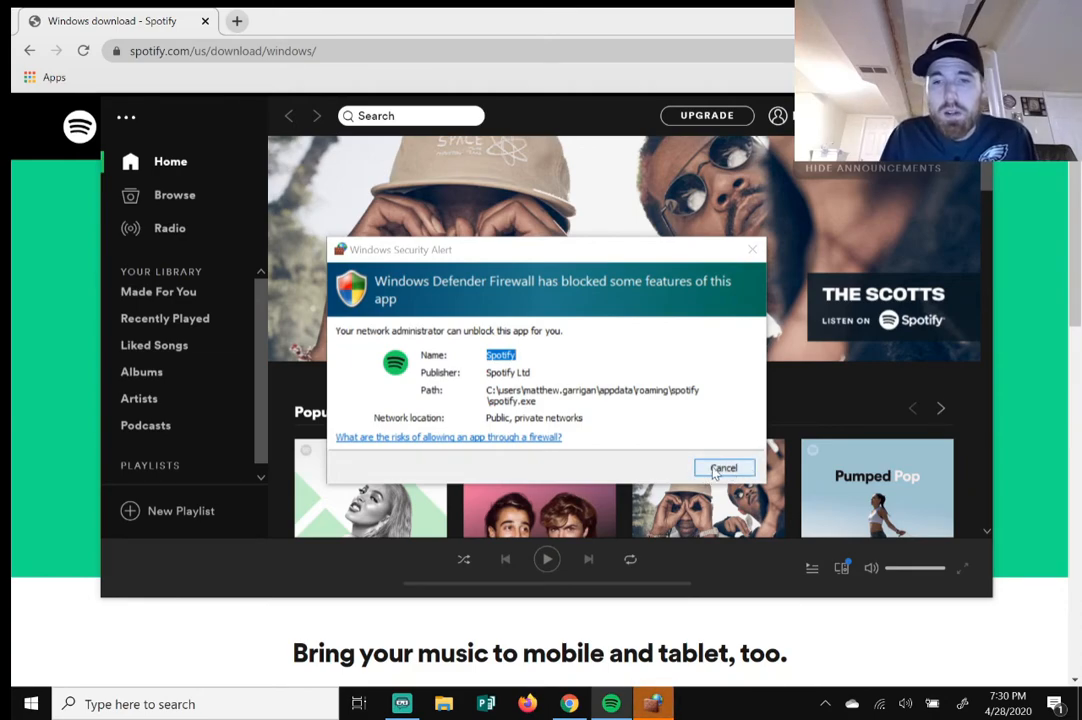
# Cancel the Windows Defender Firewall alert and open Spotify's Search page.
pyautogui.click(724, 468)
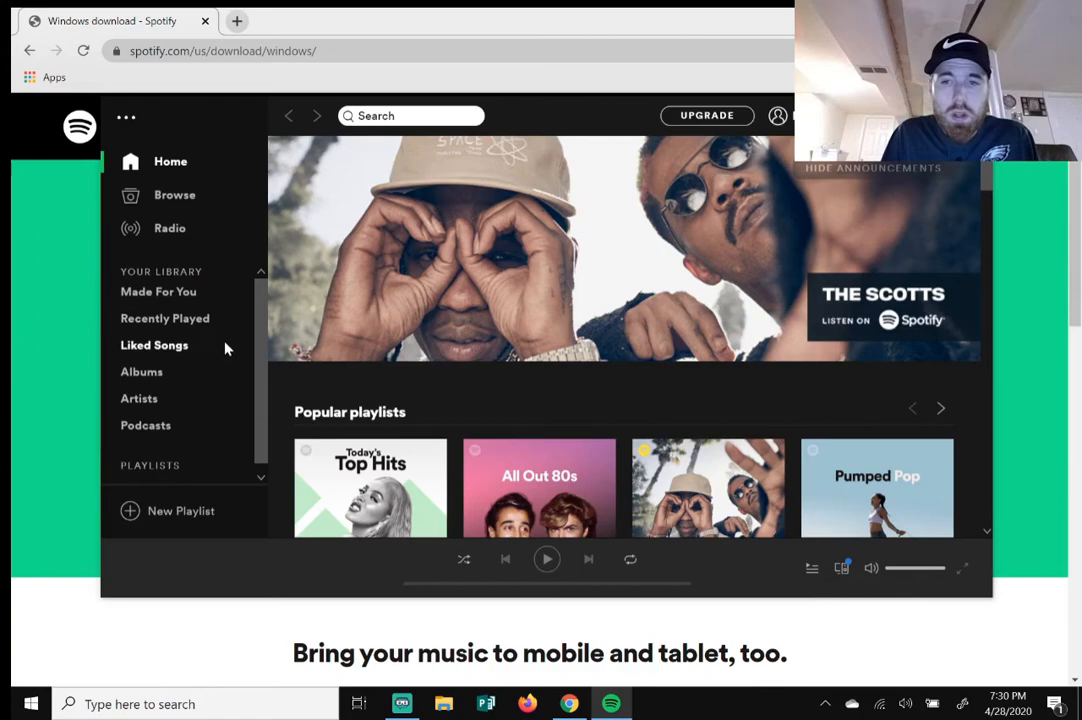
pyautogui.scroll(-3)
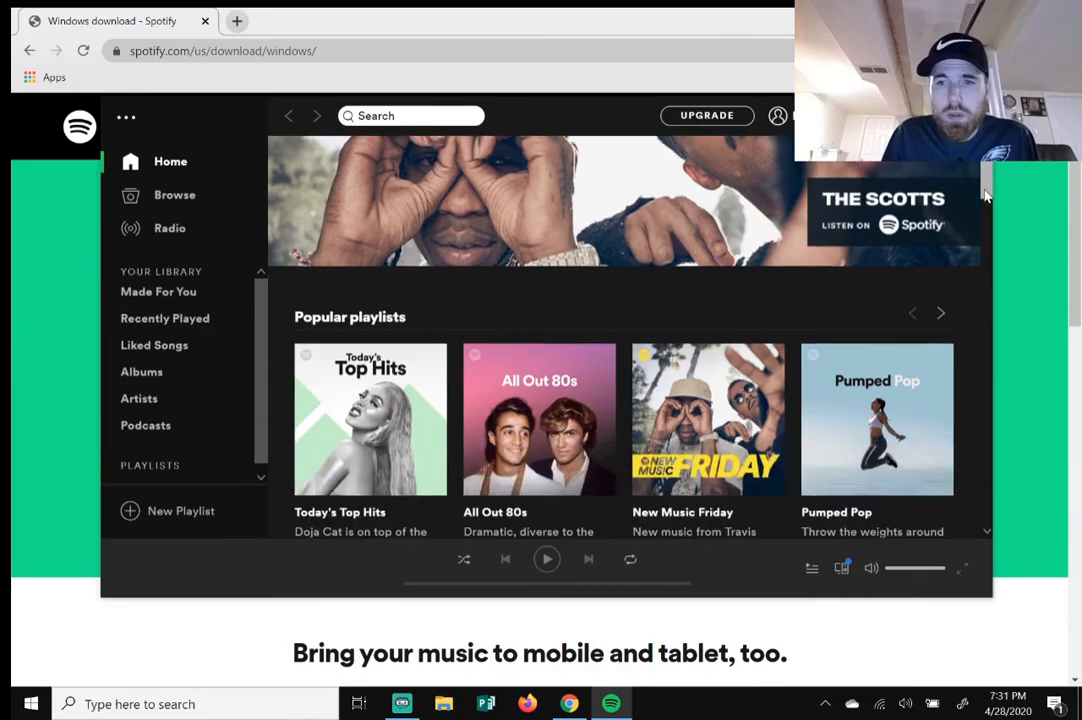
pyautogui.moveTo(708, 419)
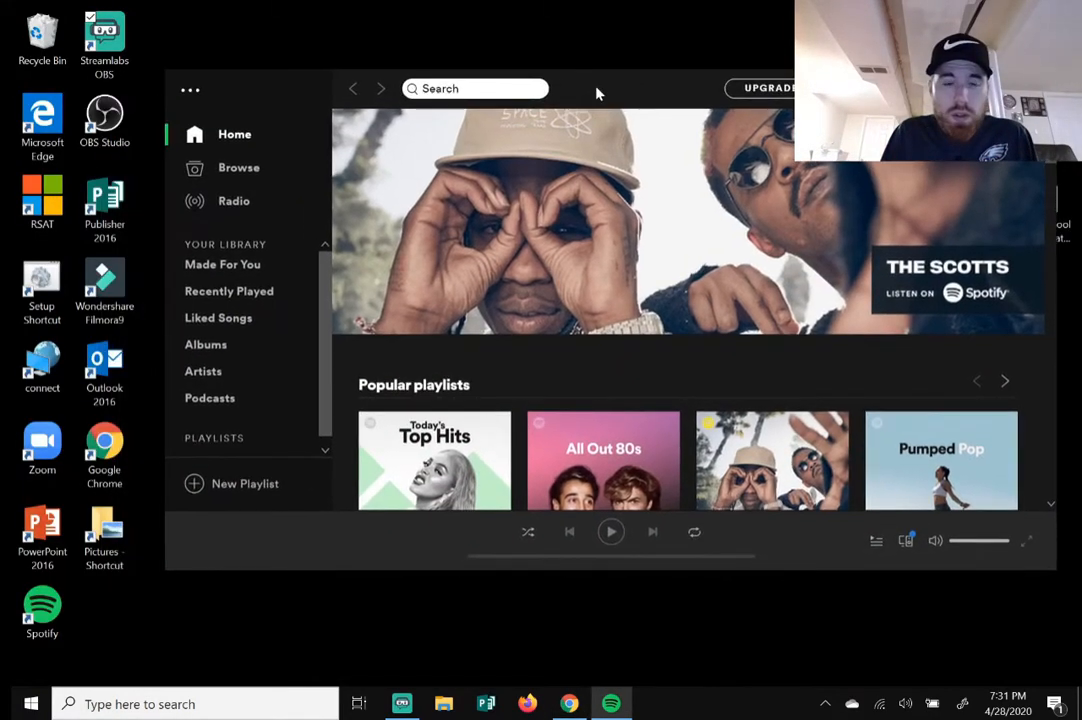
pyautogui.moveTo(605, 86)
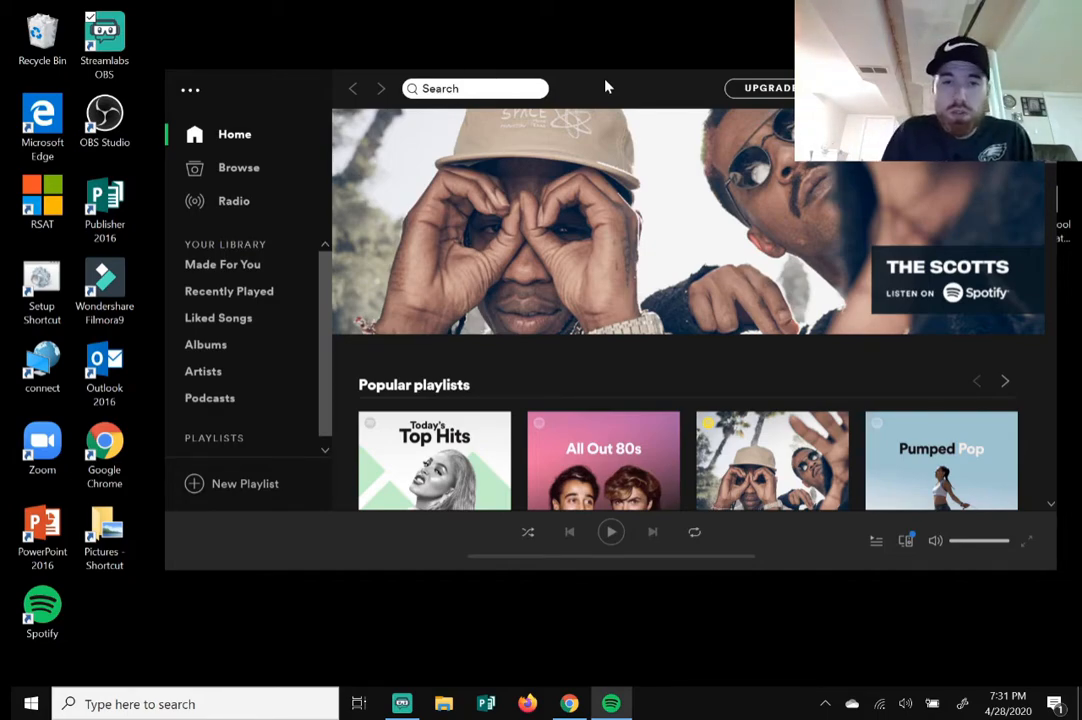
pyautogui.scroll(-3)
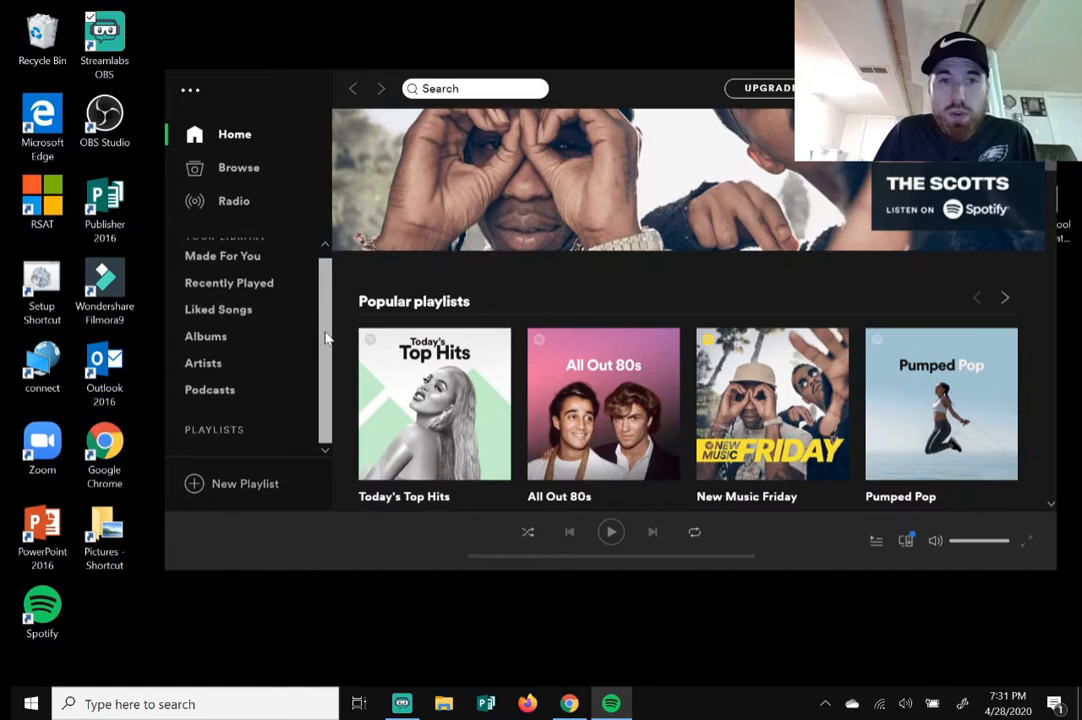
pyautogui.scroll(3)
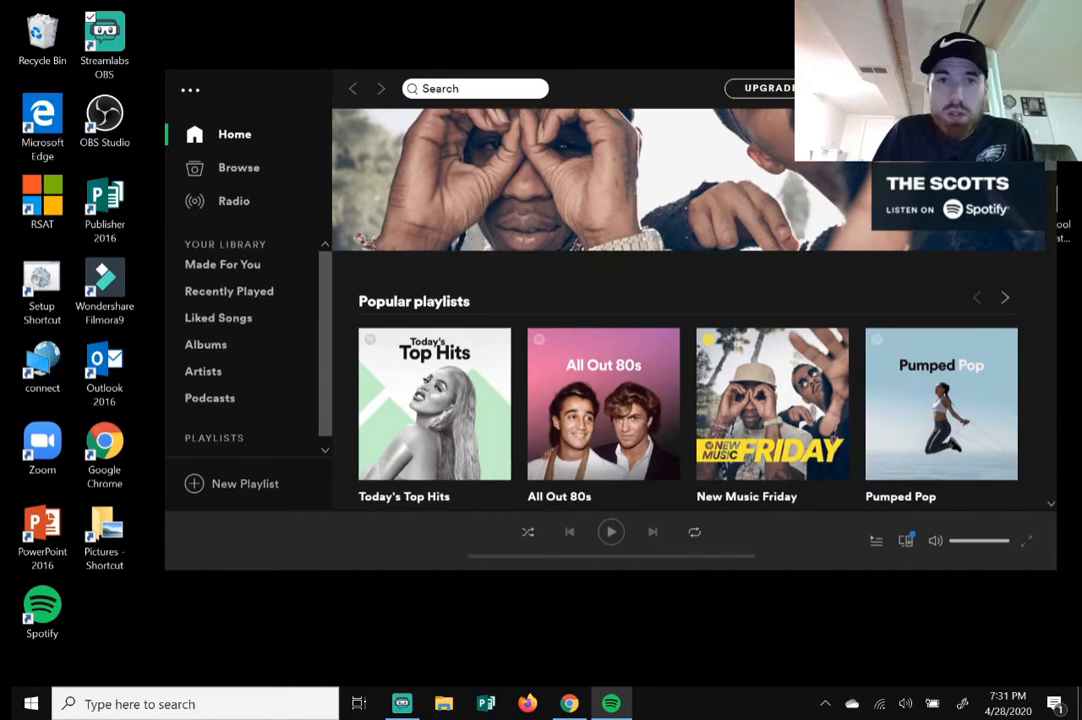
pyautogui.click(475, 88)
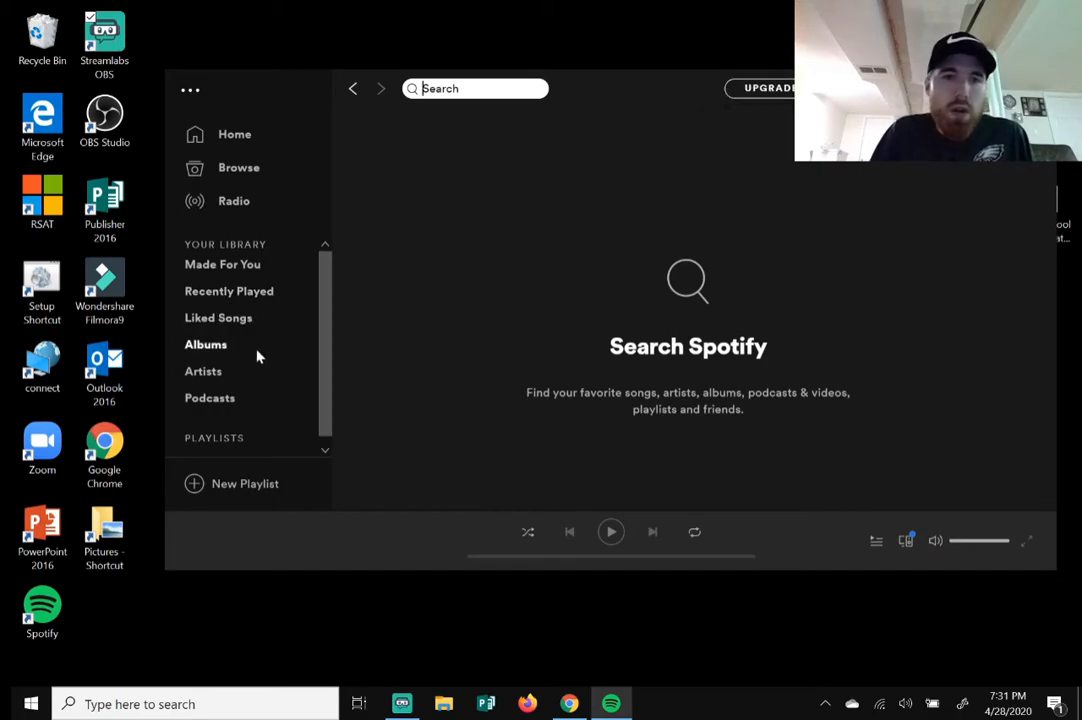
# View the Premium Individual, Family and Student plans in Chrome, then return to the app.
pyautogui.click(768, 88)
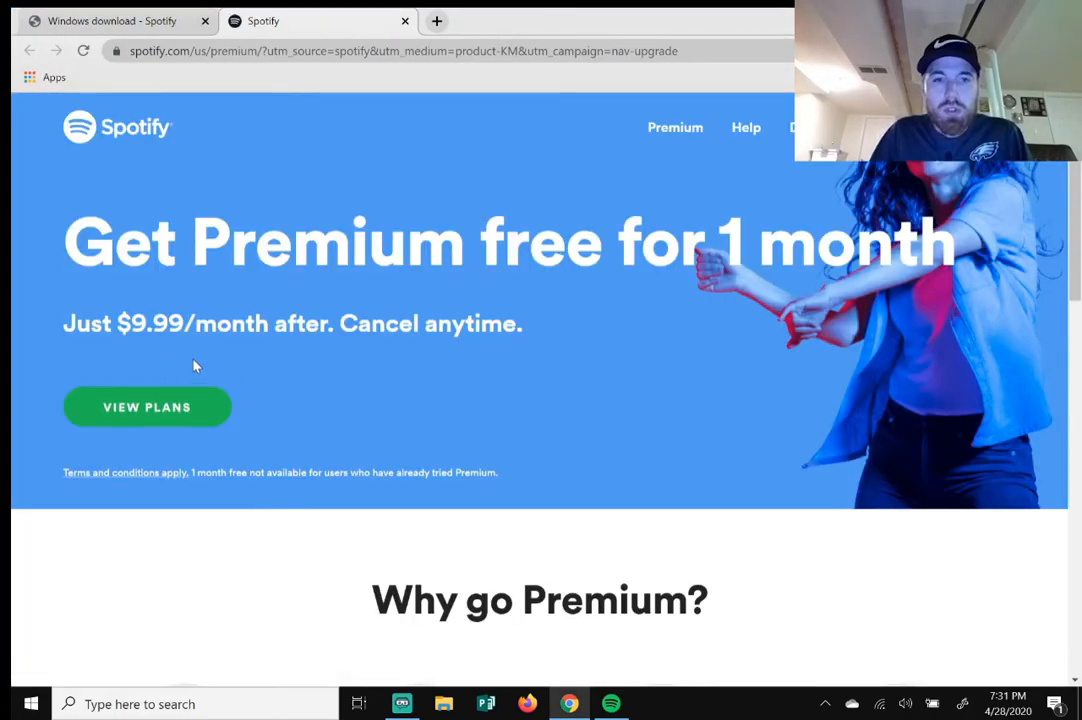
pyautogui.click(147, 407)
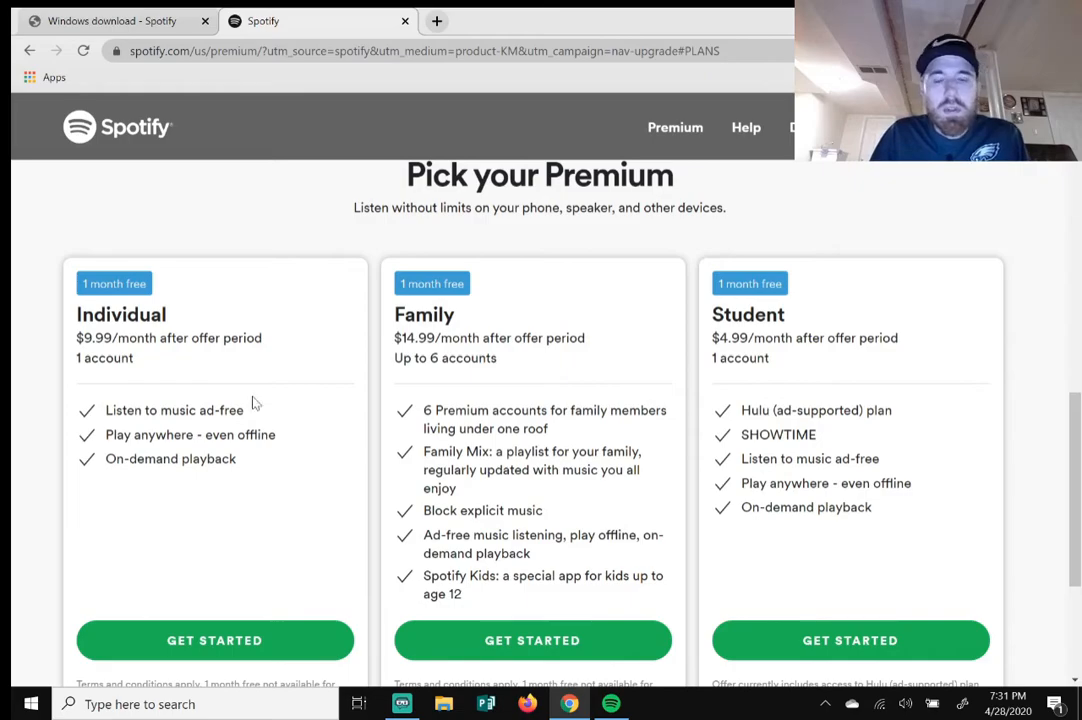
pyautogui.moveTo(821, 374)
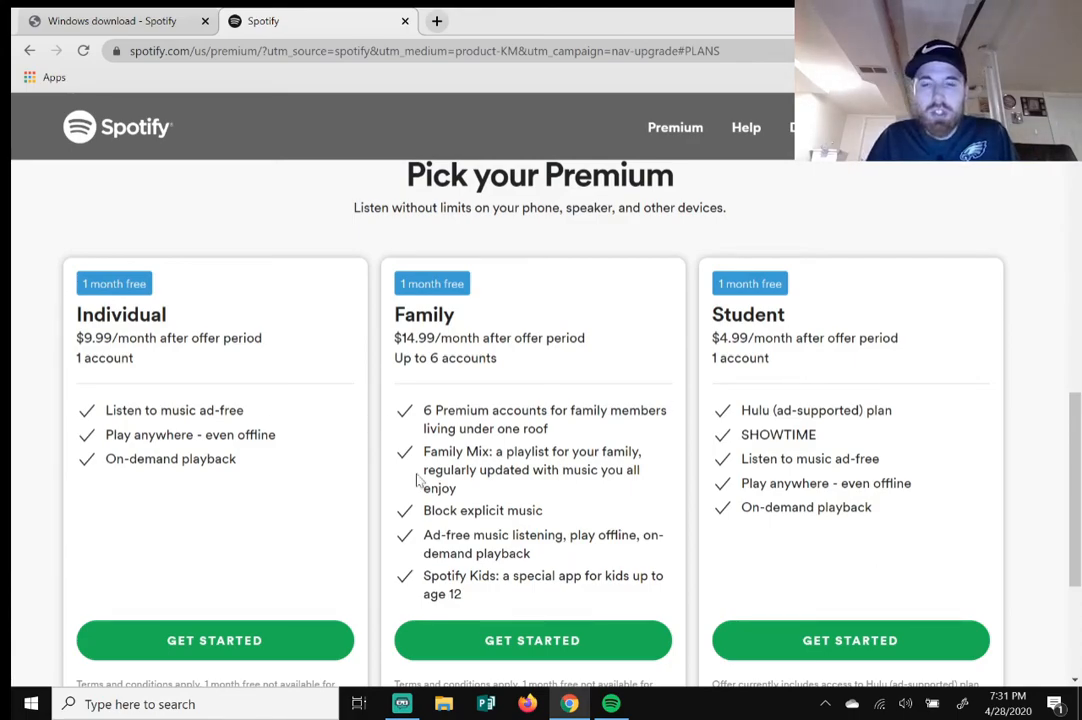
pyautogui.moveTo(217, 428)
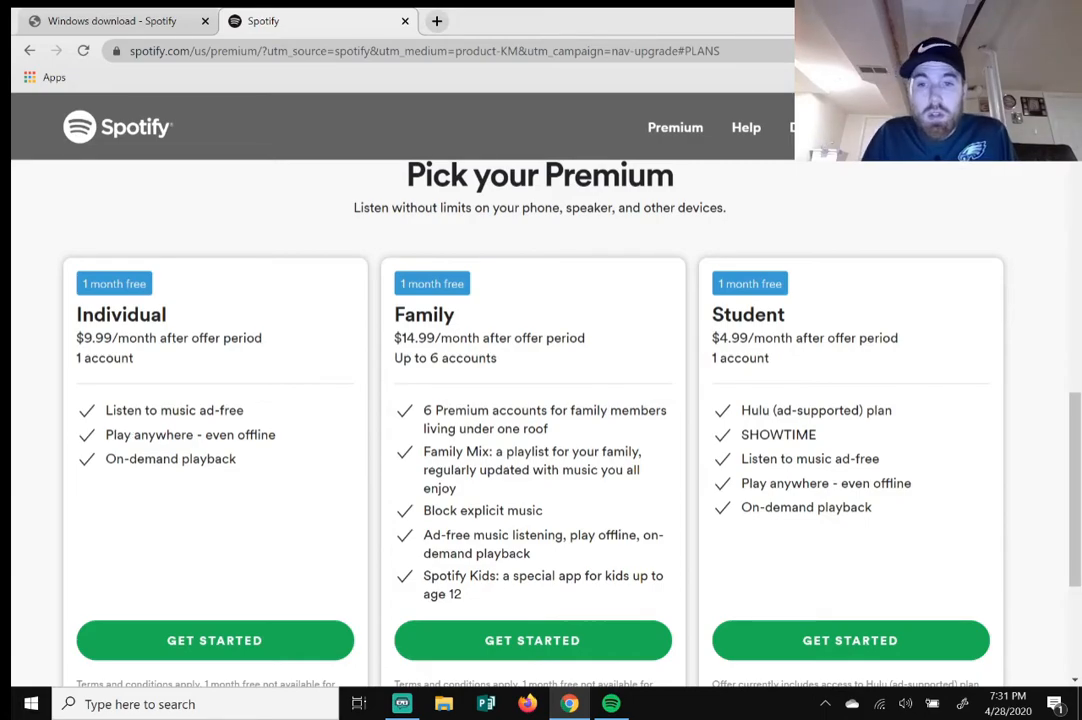
pyautogui.click(611, 703)
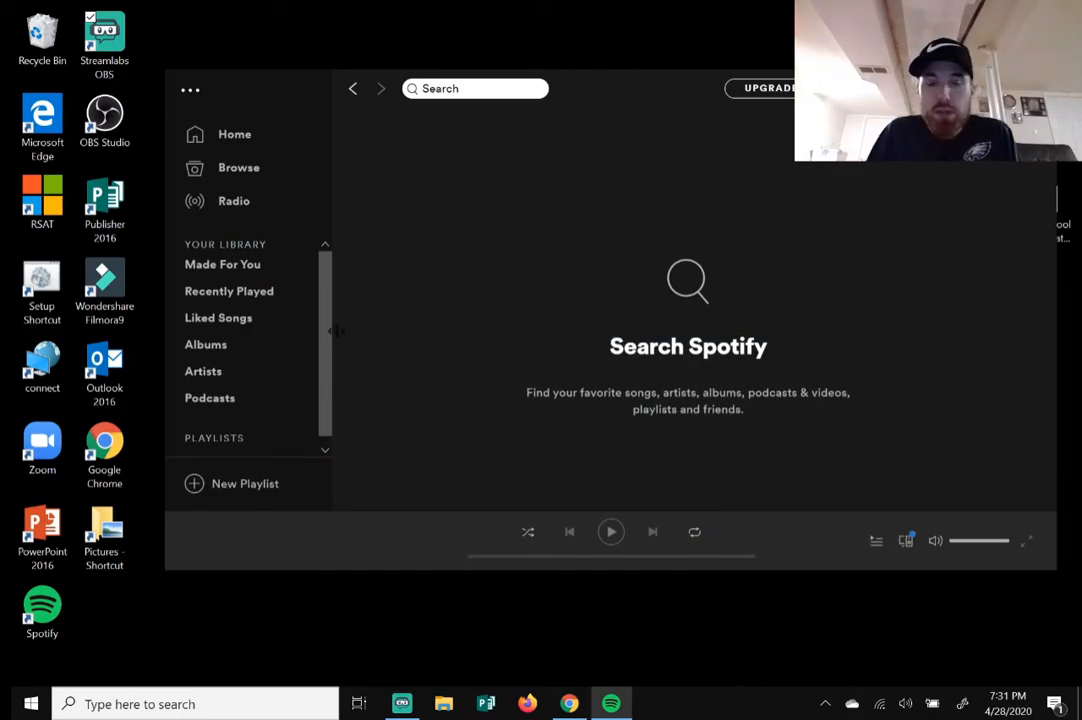
pyautogui.moveTo(280, 290)
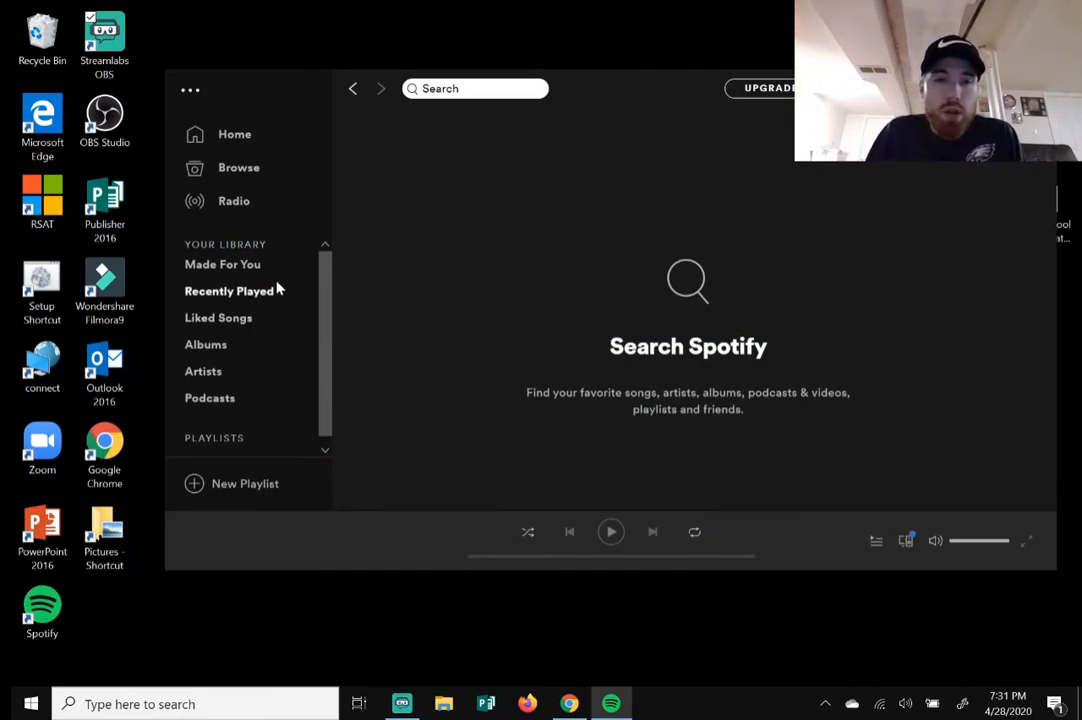
pyautogui.moveTo(446, 465)
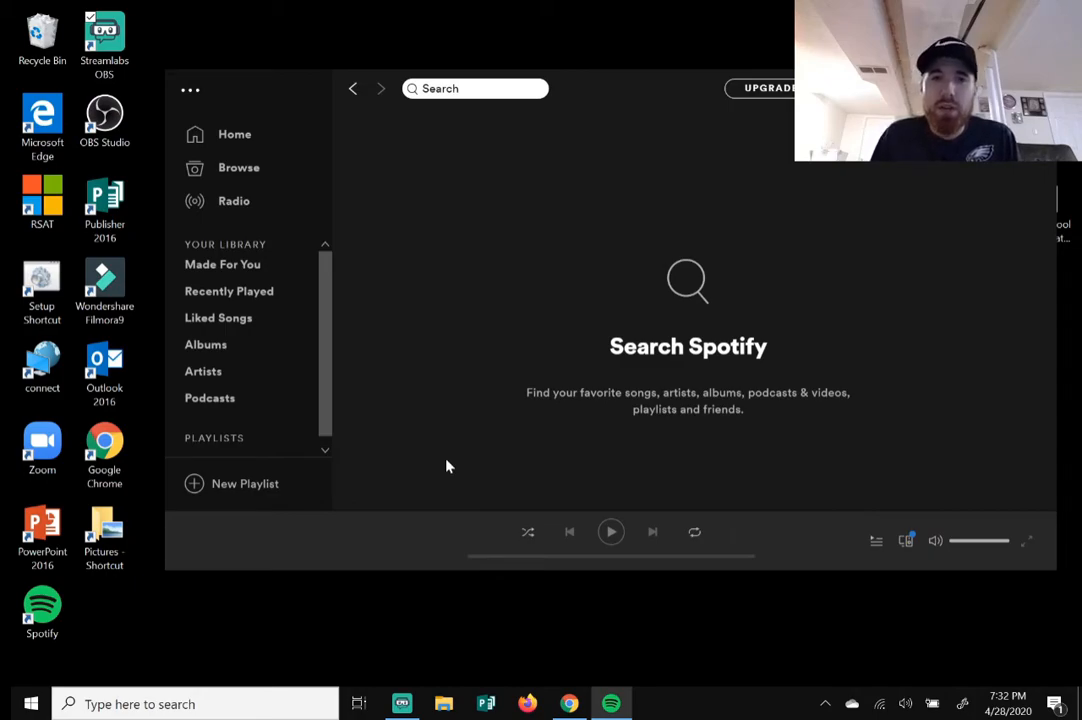
pyautogui.moveTo(314, 362)
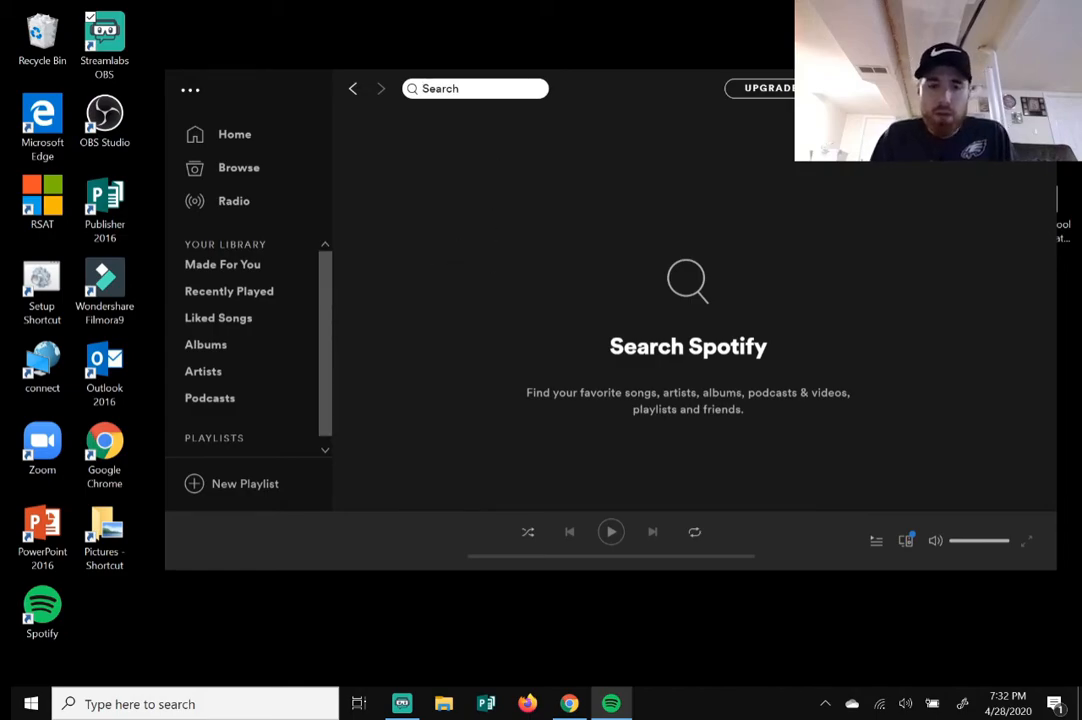
# Search for 'country' and start playing the Hot Country playlist.
pyautogui.write('cou')
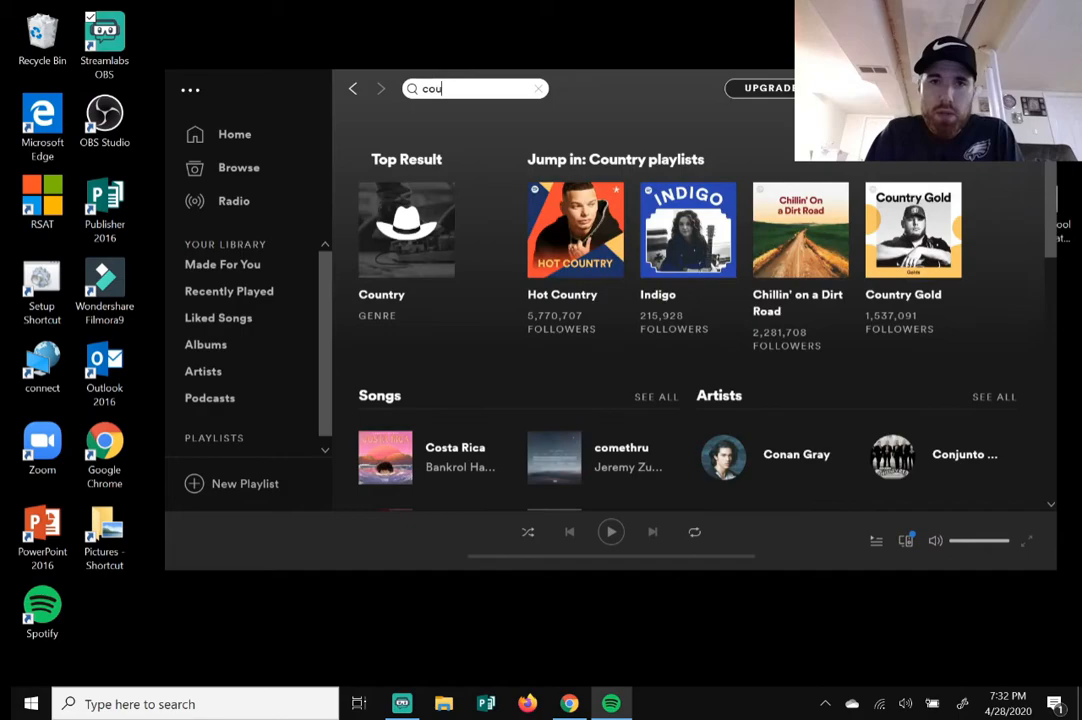
pyautogui.write('ntry')
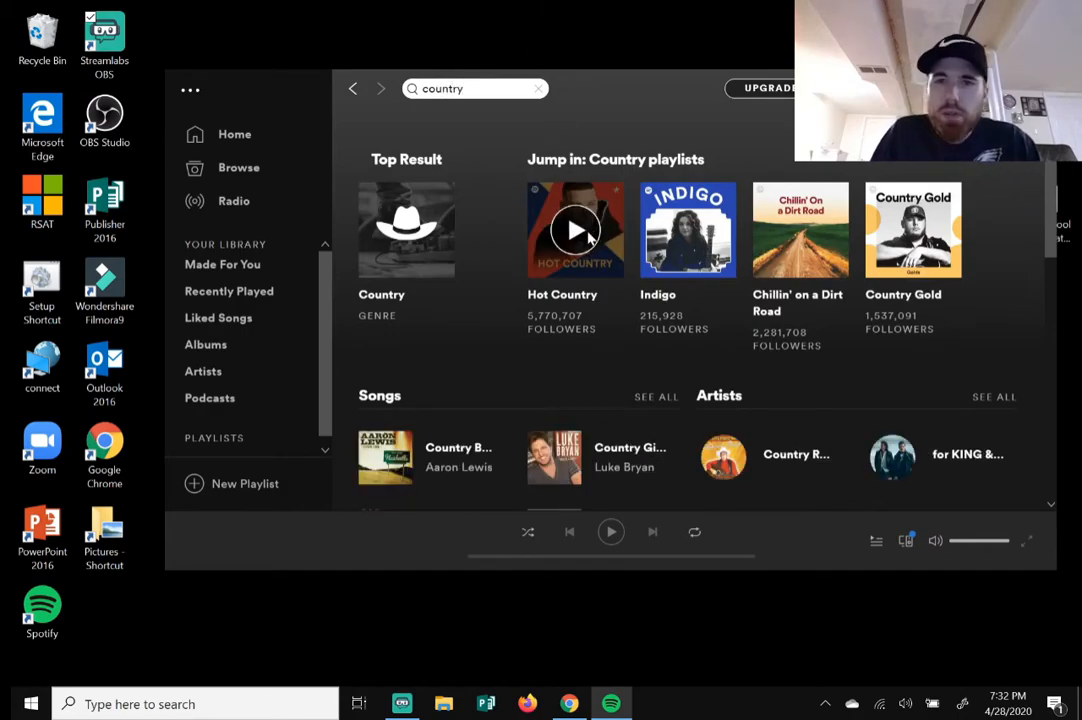
pyautogui.click(575, 230)
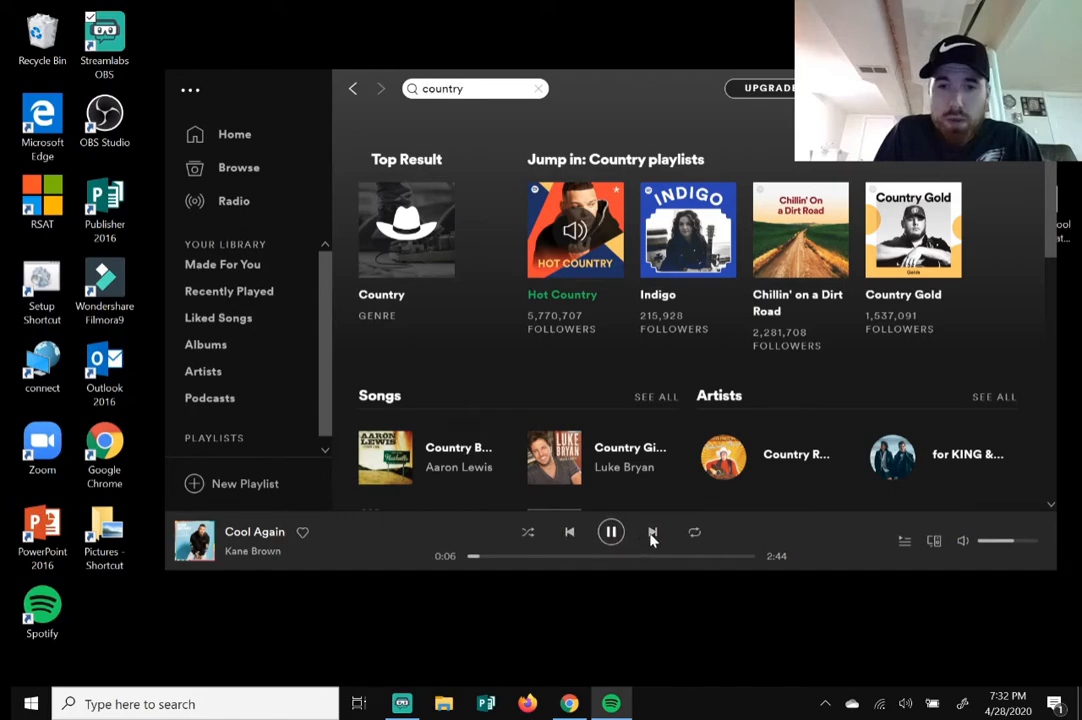
# Skip through tracks until Gaslighter by Dixie Chicks is playing.
pyautogui.click(652, 531)
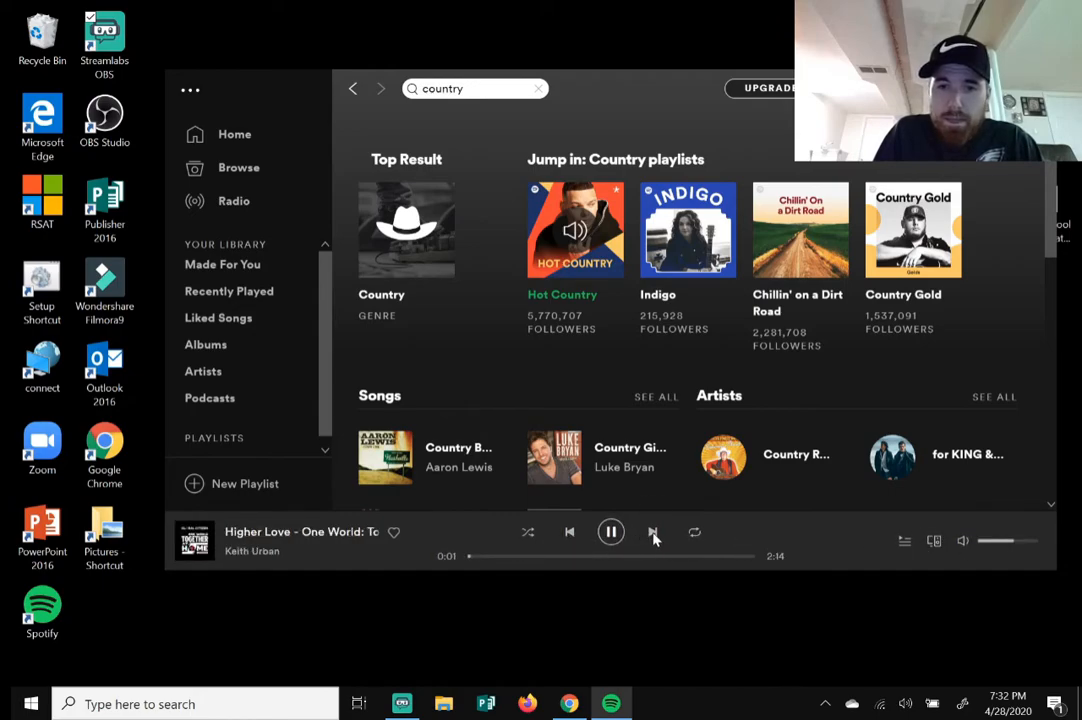
pyautogui.click(653, 531)
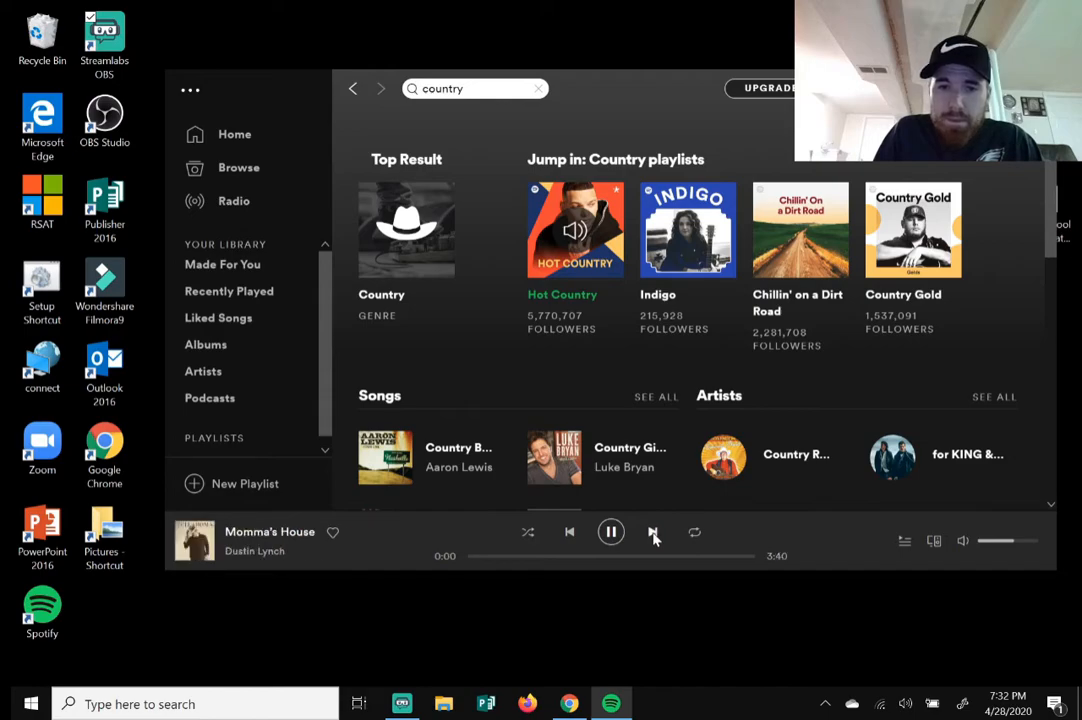
pyautogui.click(652, 532)
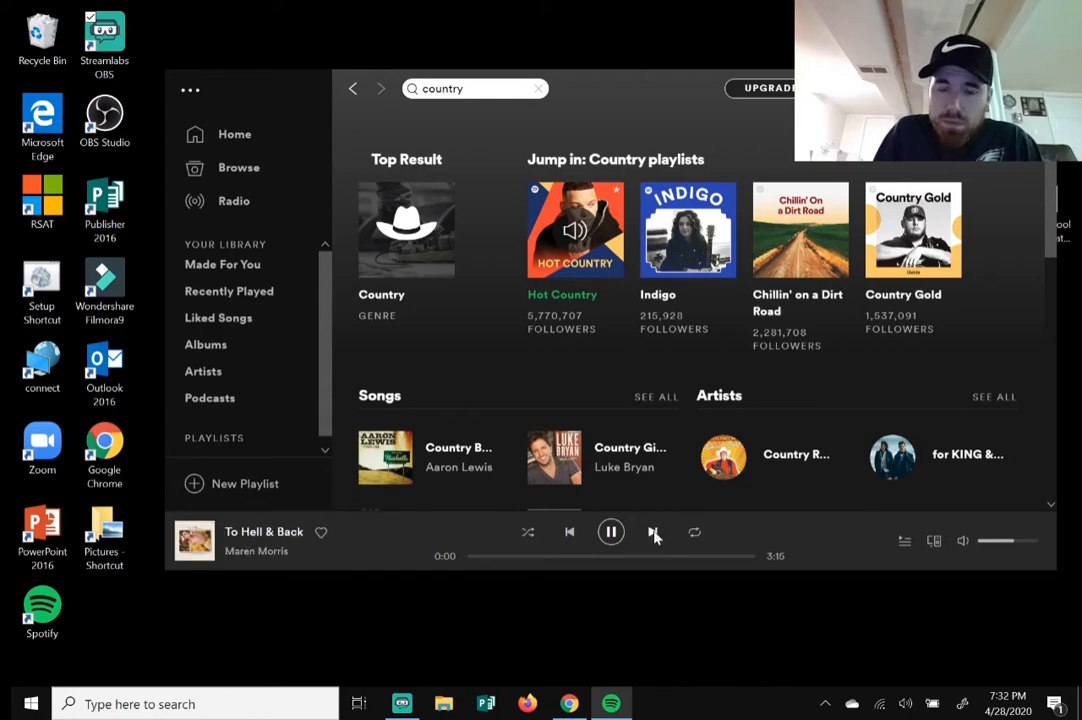
pyautogui.click(652, 532)
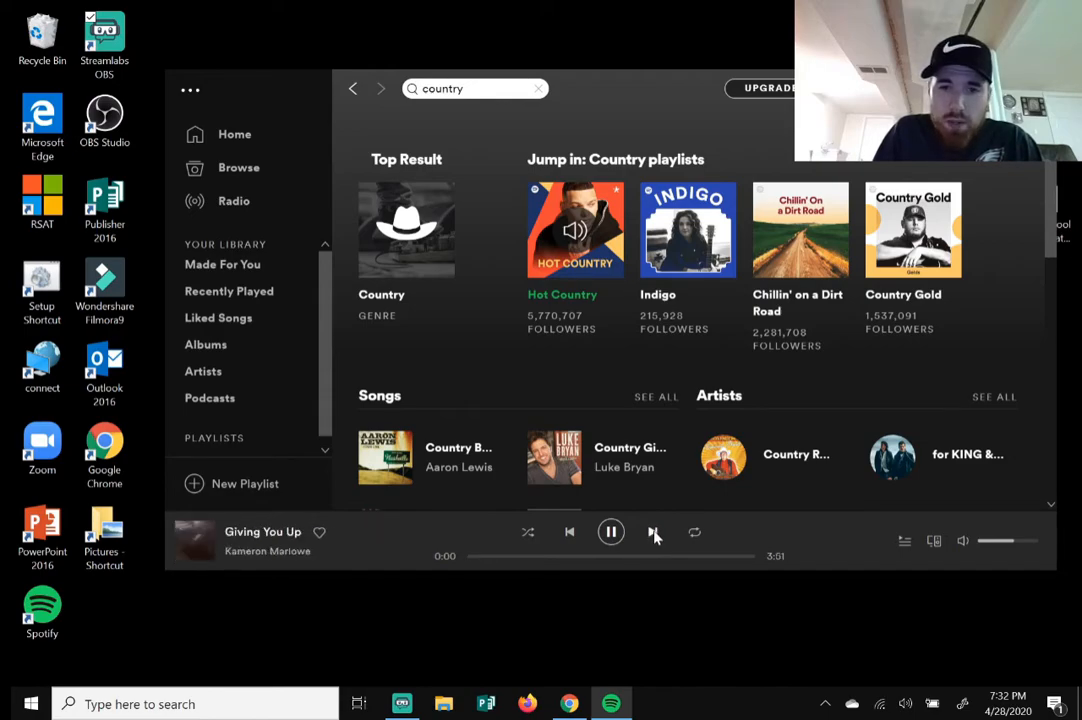
pyautogui.click(652, 531)
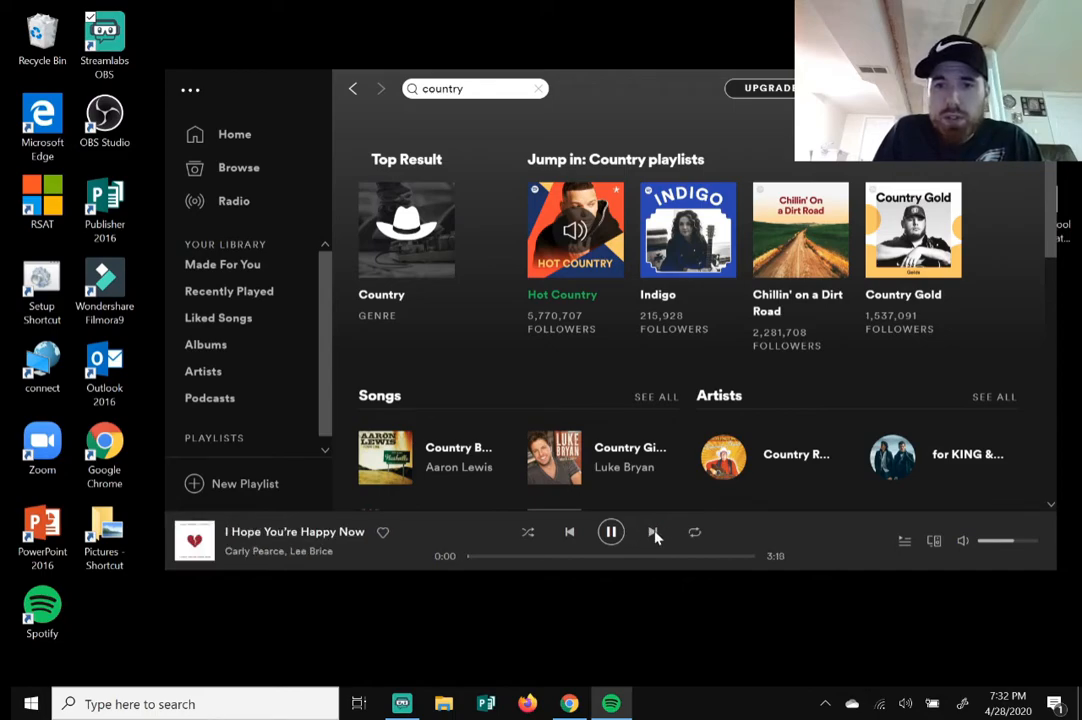
pyautogui.click(652, 531)
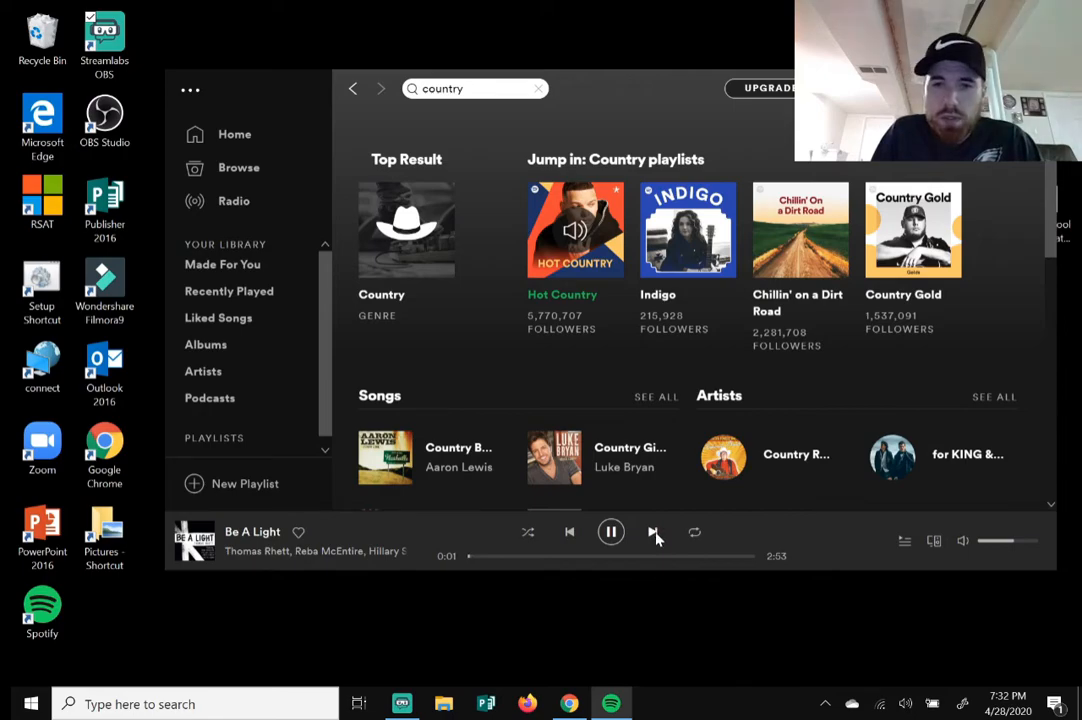
pyautogui.click(652, 532)
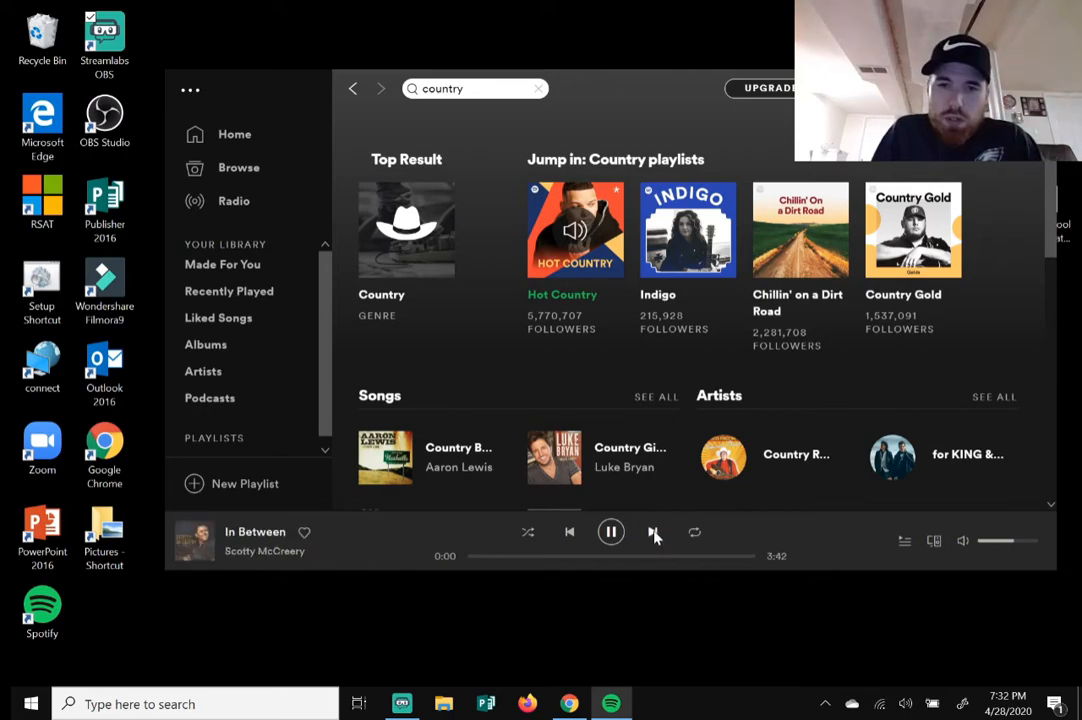
pyautogui.click(652, 531)
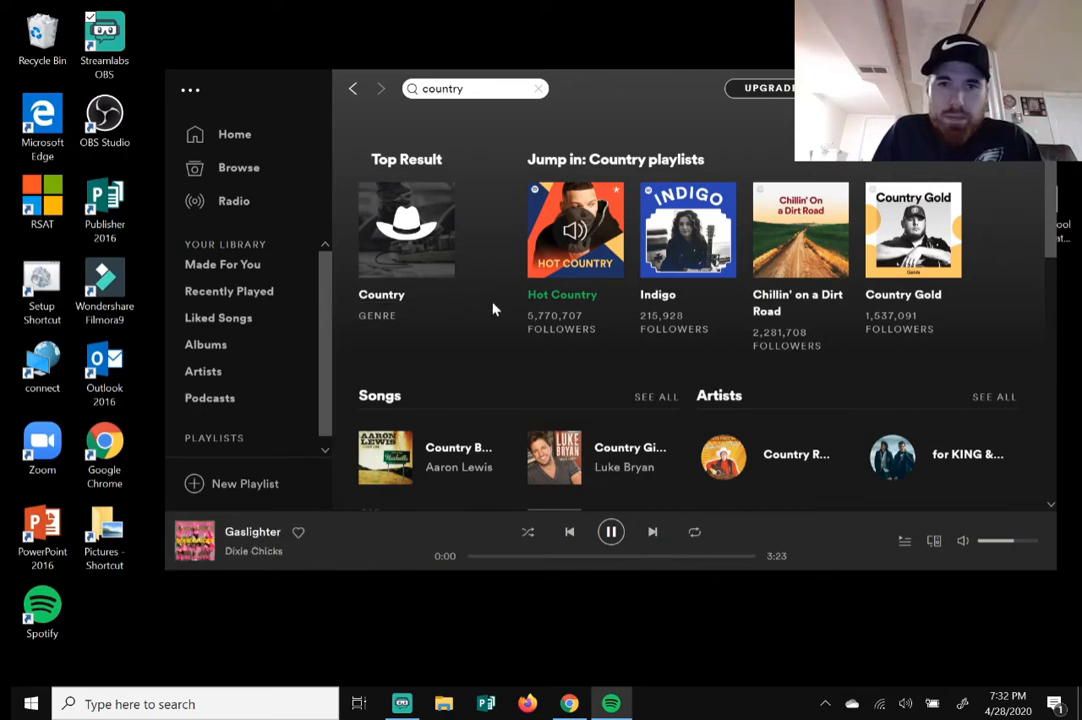
pyautogui.click(610, 531)
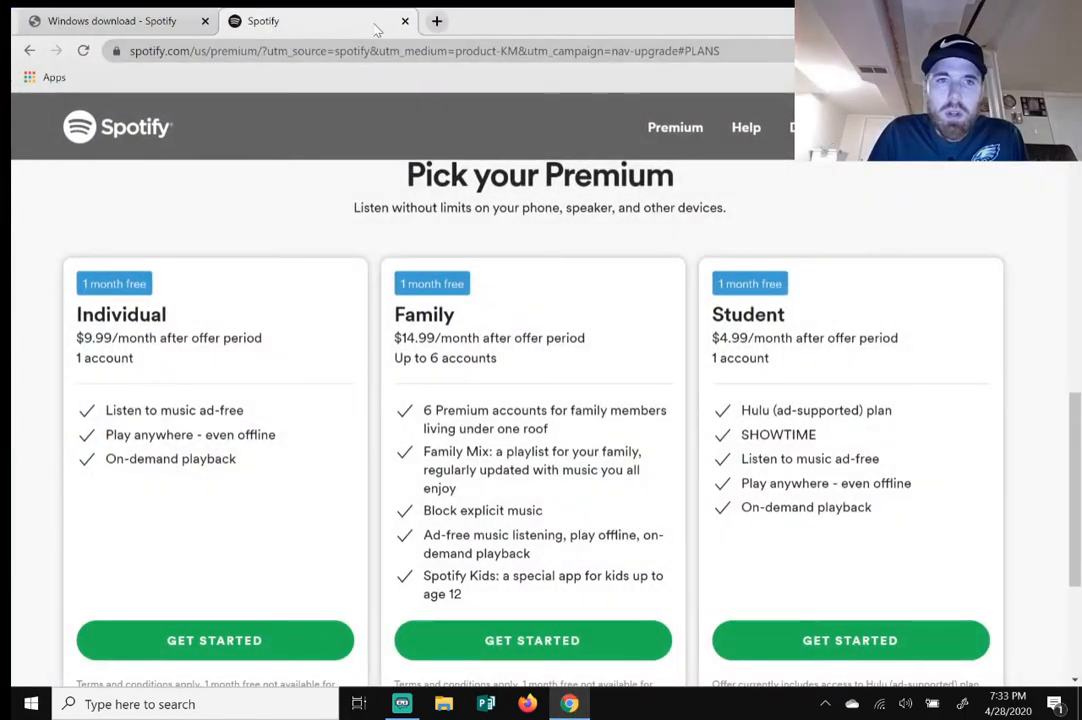
# Close the Premium tab, search 'spotify' and open spotify.com.
pyautogui.click(405, 20)
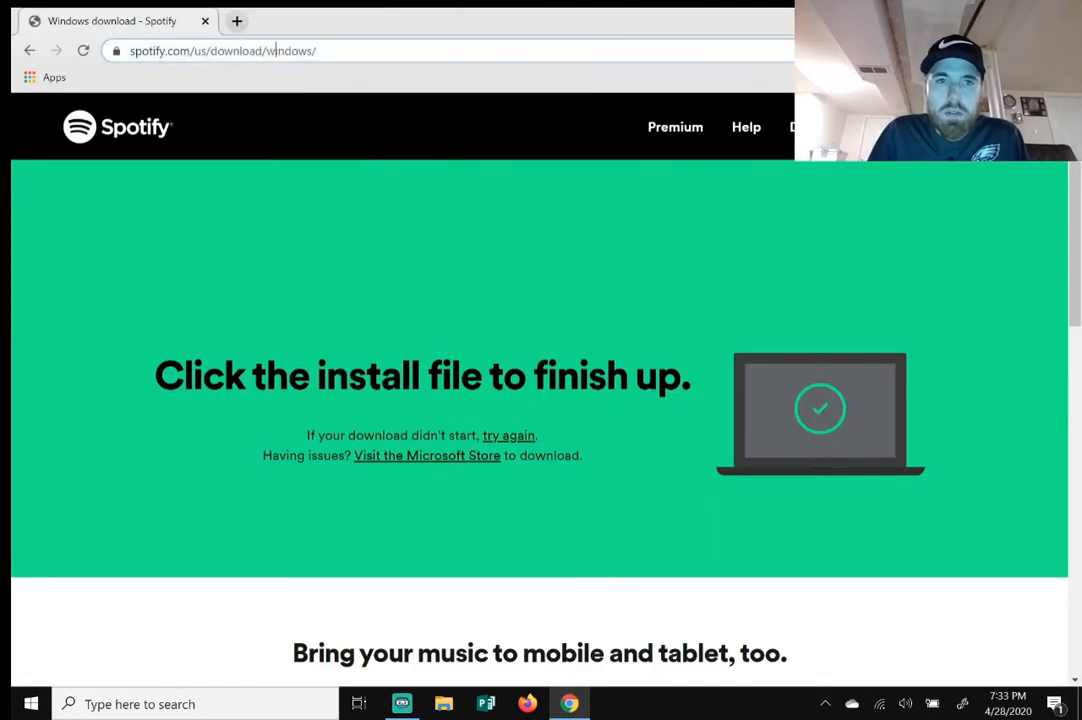
pyautogui.write('spotify')
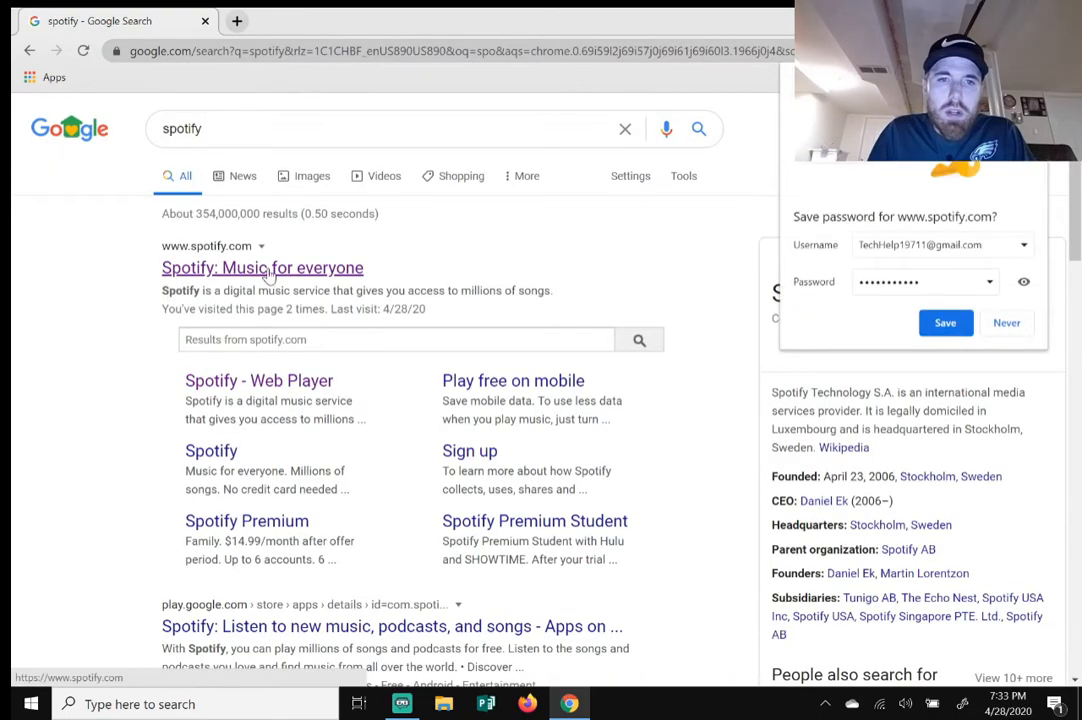
pyautogui.click(262, 267)
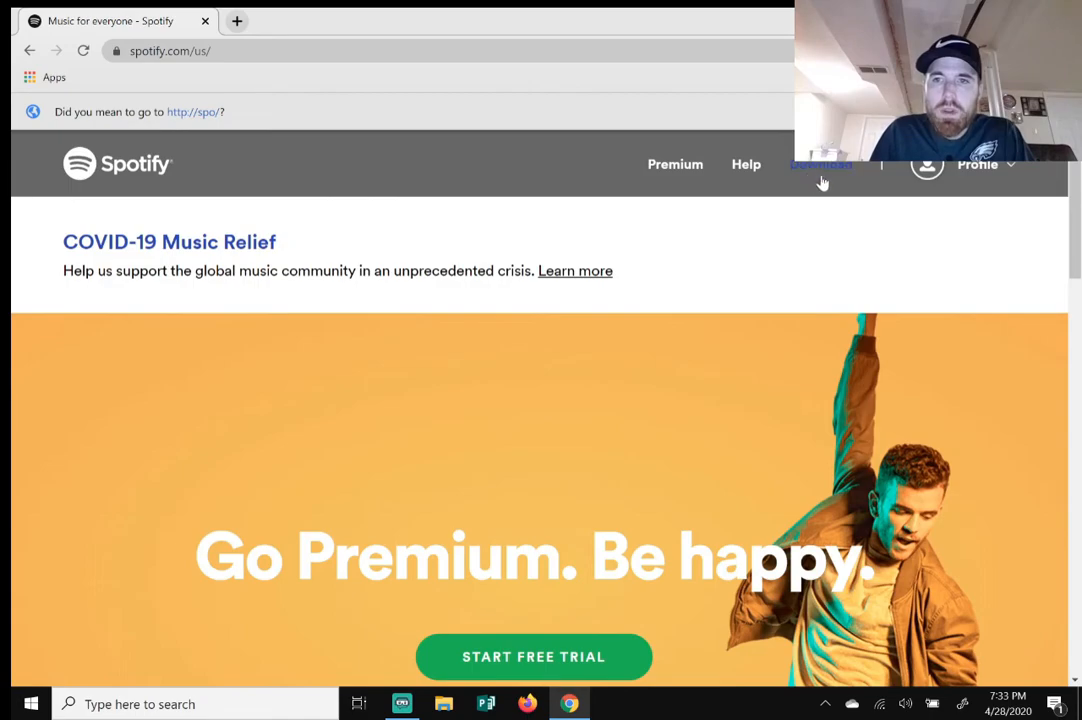
# Scroll to the footer and open the Spotify Web Player.
pyautogui.scroll(-3)
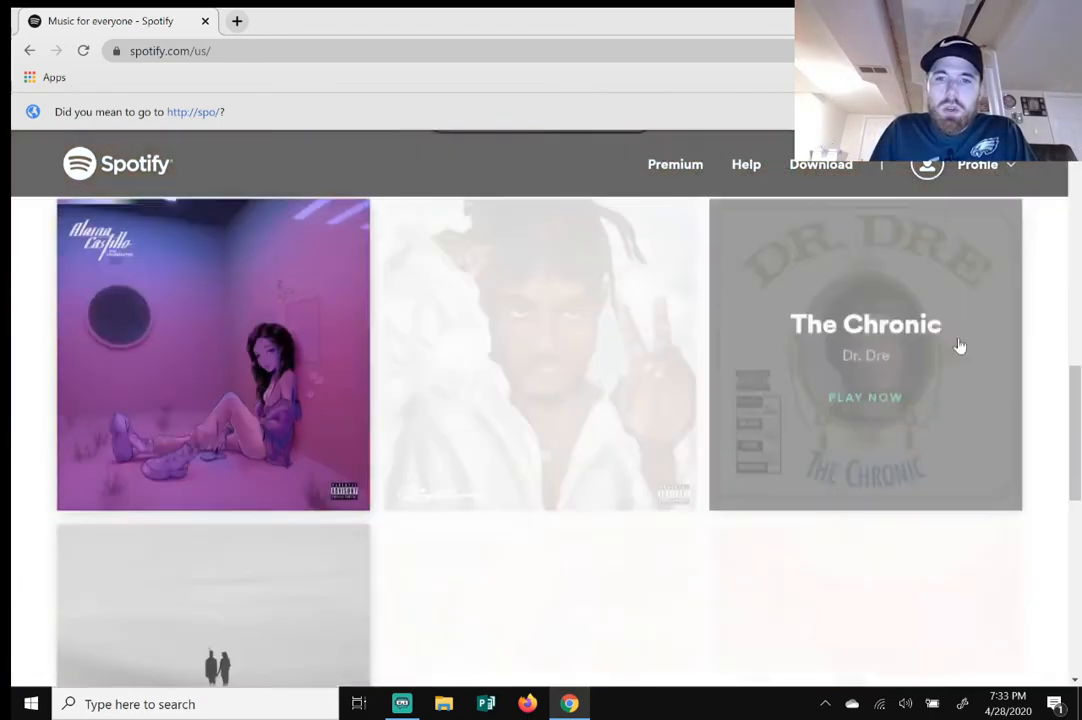
pyautogui.scroll(-3)
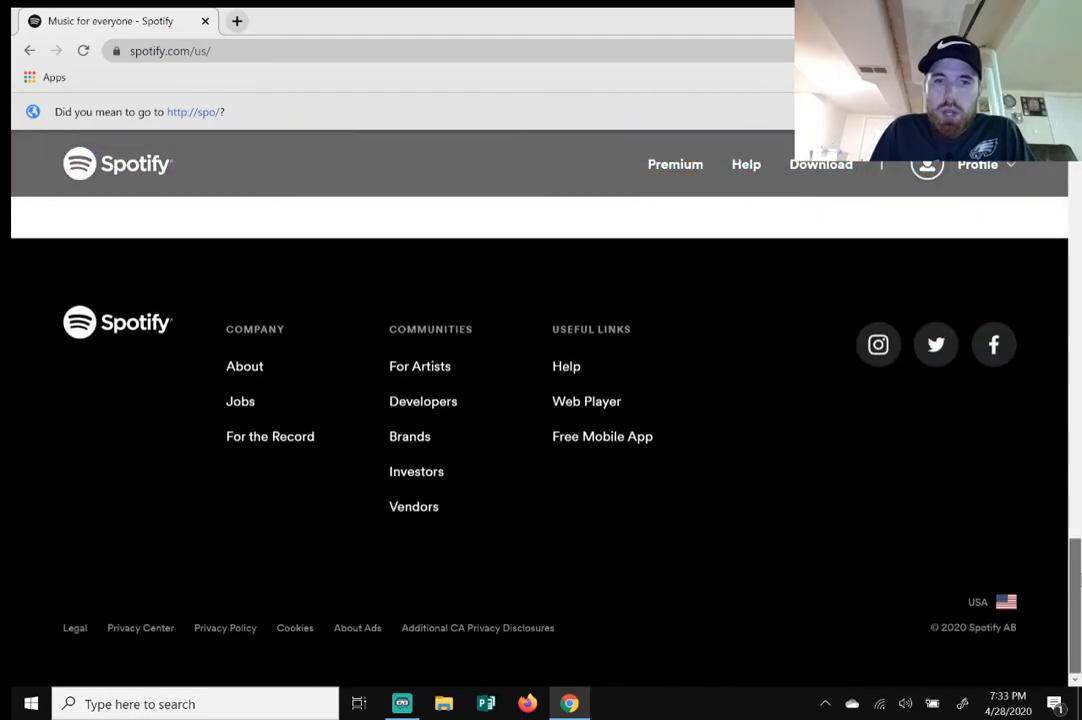
pyautogui.scroll(3)
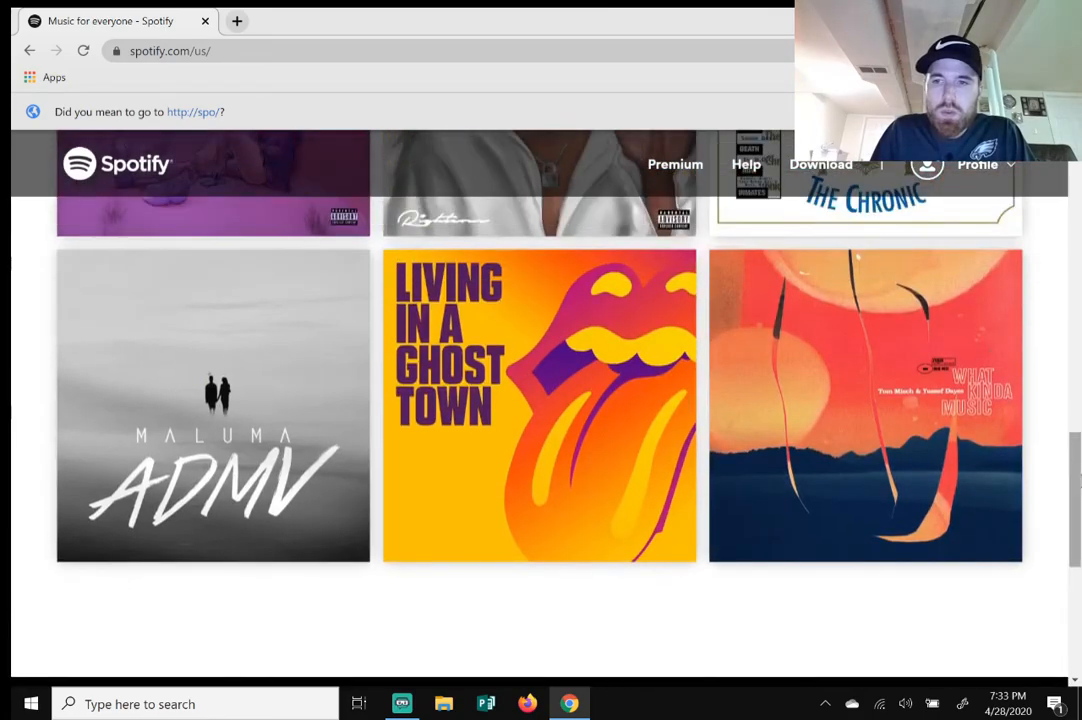
pyautogui.scroll(3)
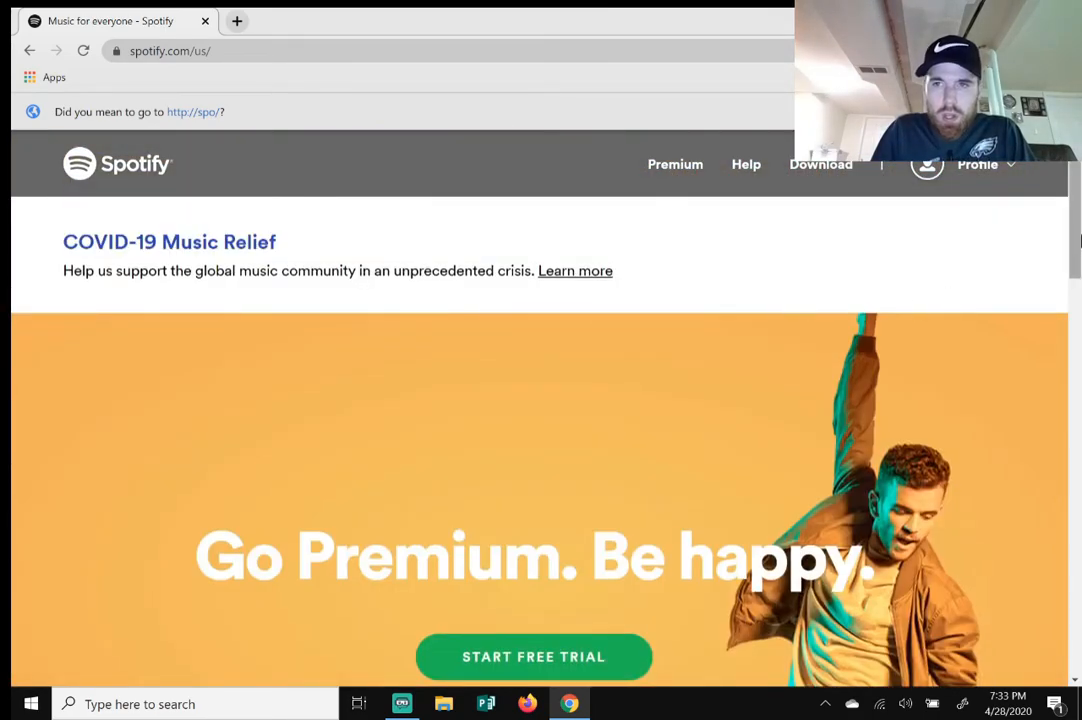
pyautogui.scroll(-3)
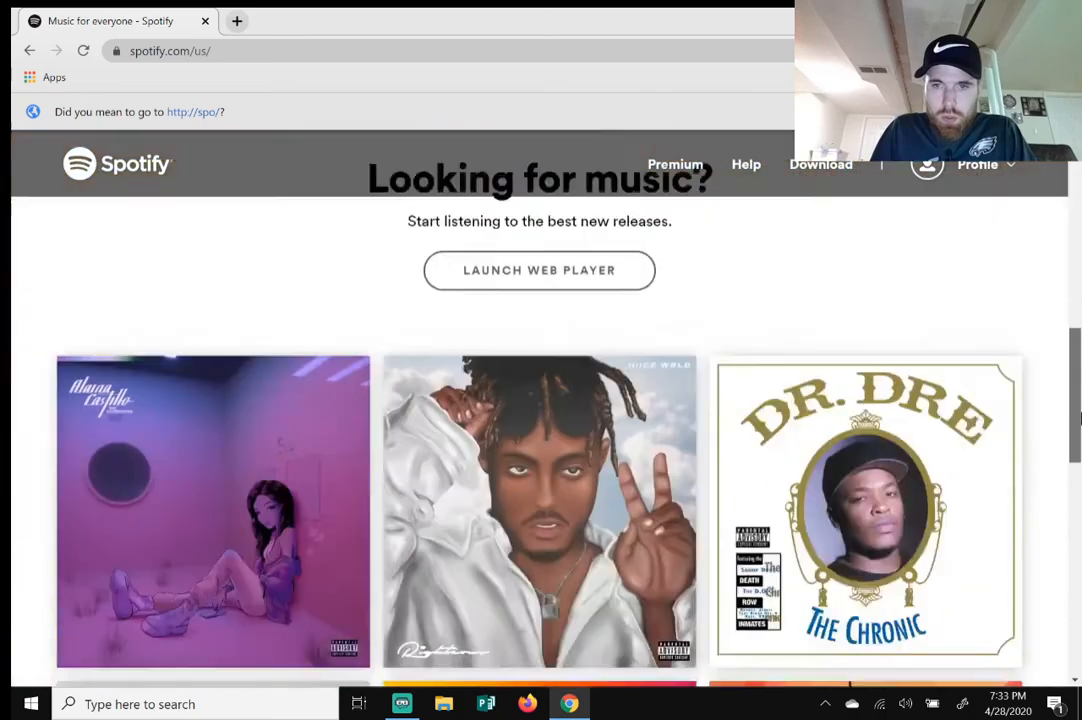
pyautogui.scroll(-3)
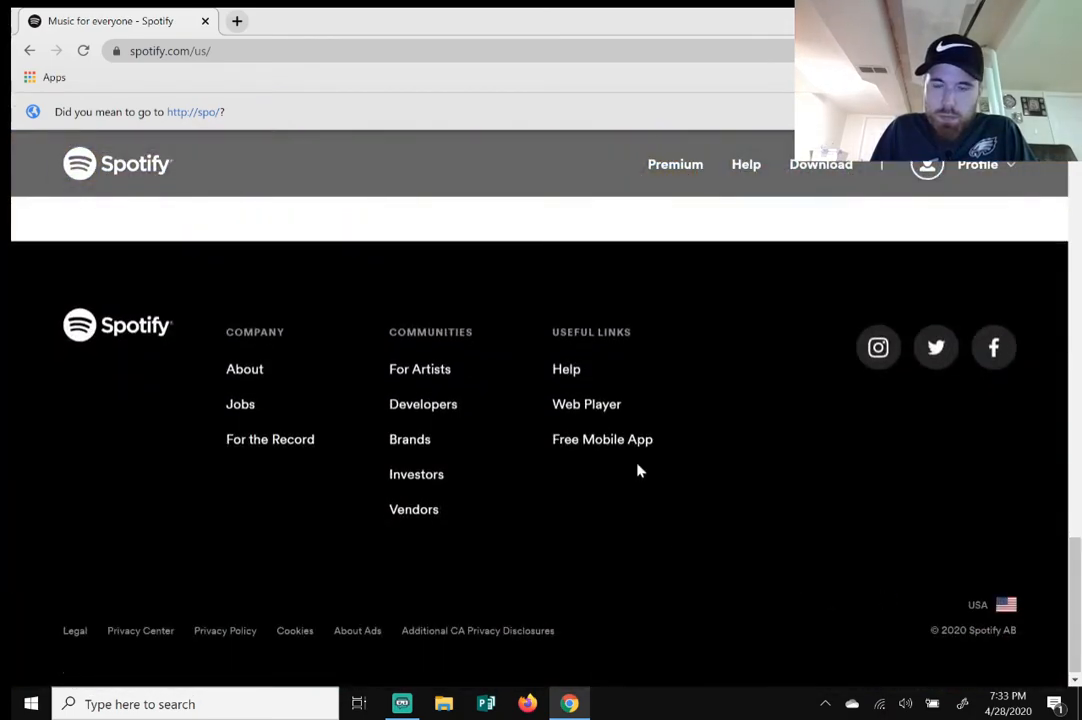
pyautogui.moveTo(586, 404)
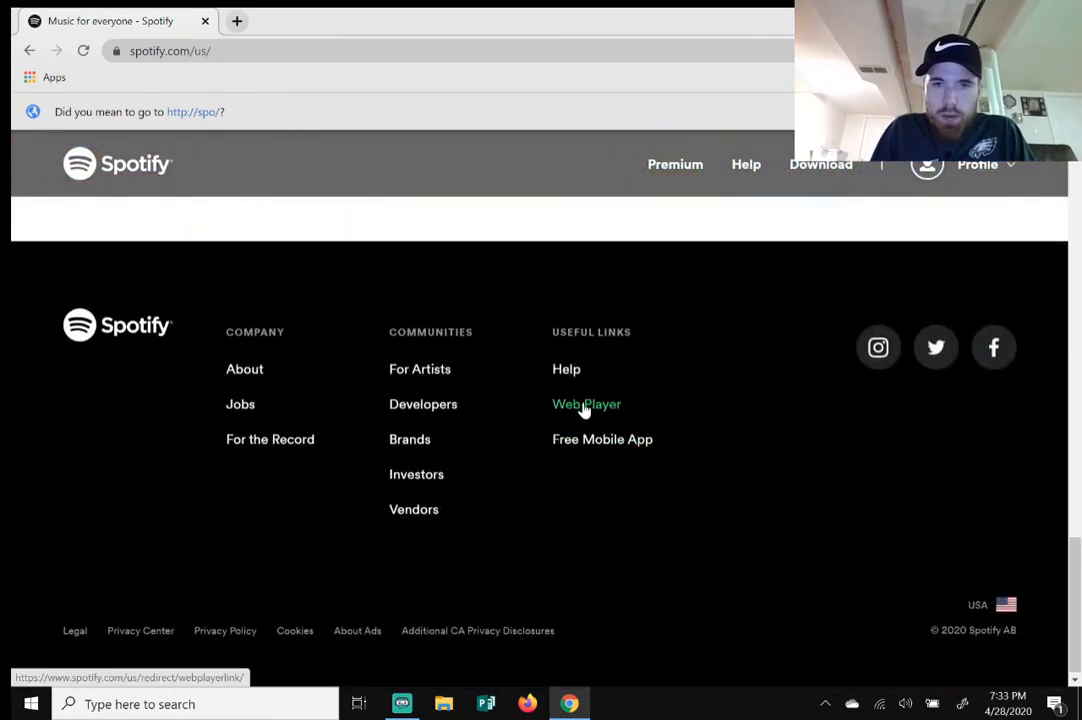
pyautogui.click(586, 404)
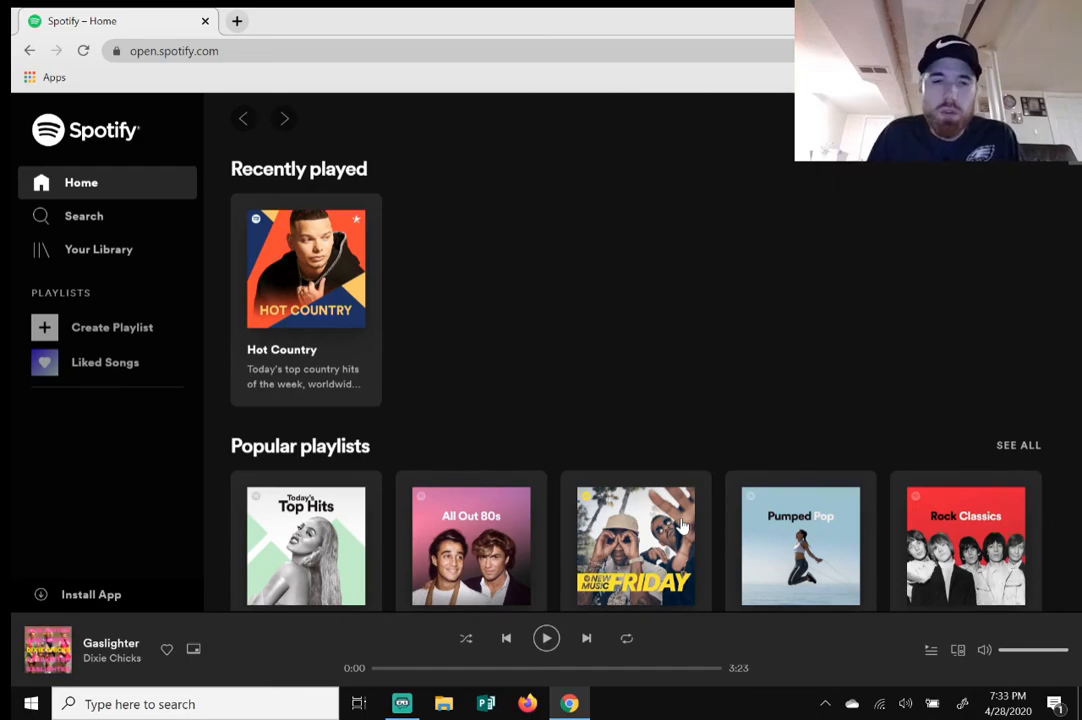
# Play Pumped Pop (Love Me Less), lower volume to about half, then pause.
pyautogui.scroll(-3)
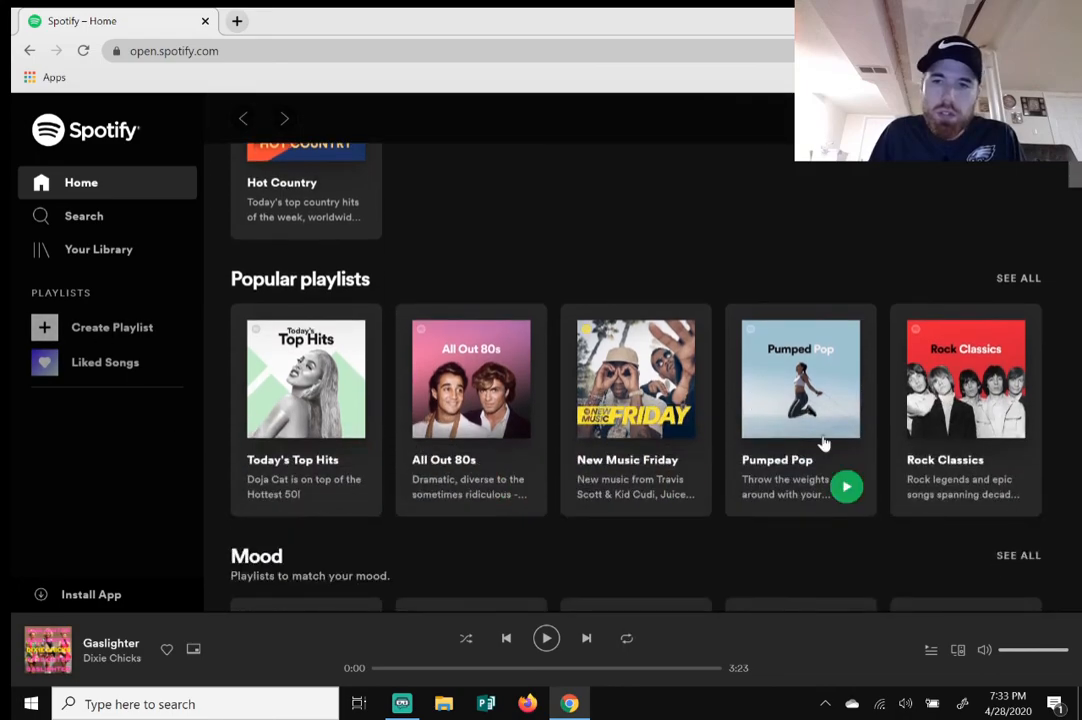
pyautogui.click(800, 378)
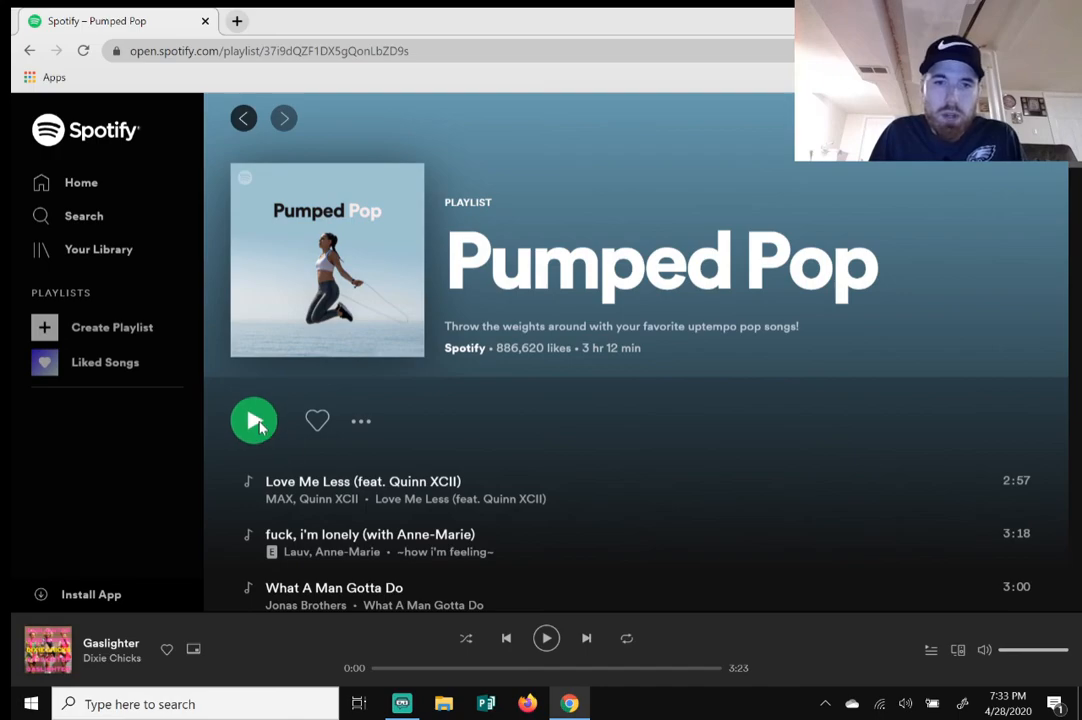
pyautogui.click(254, 420)
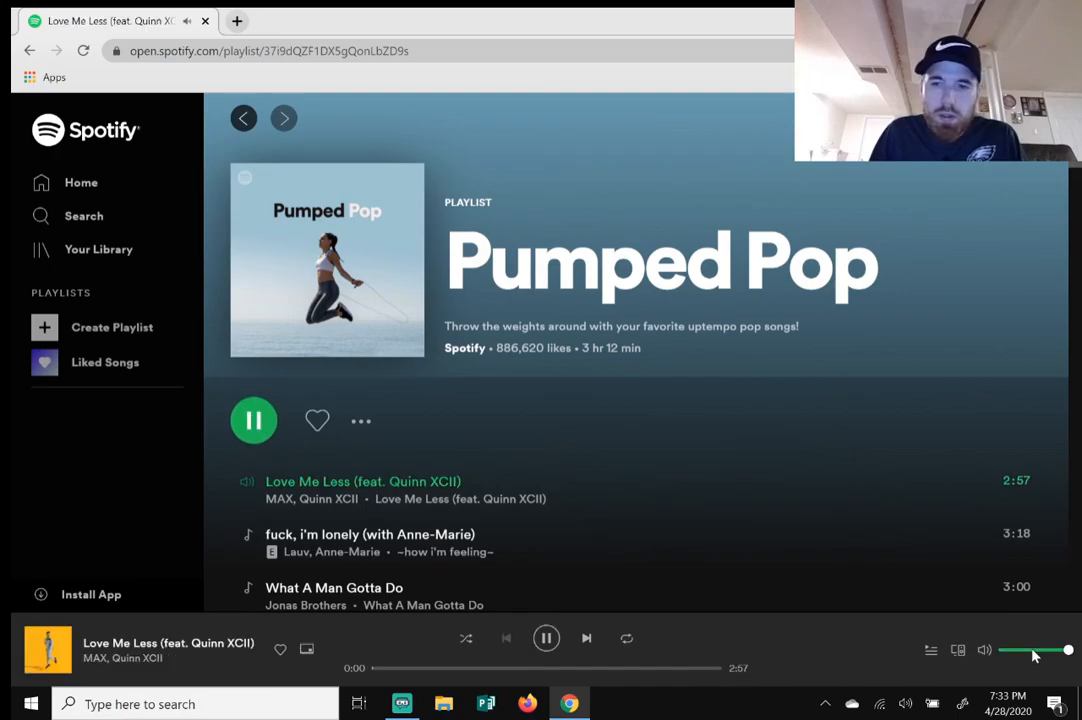
pyautogui.moveTo(1067, 650); pyautogui.dragTo(1023, 650)
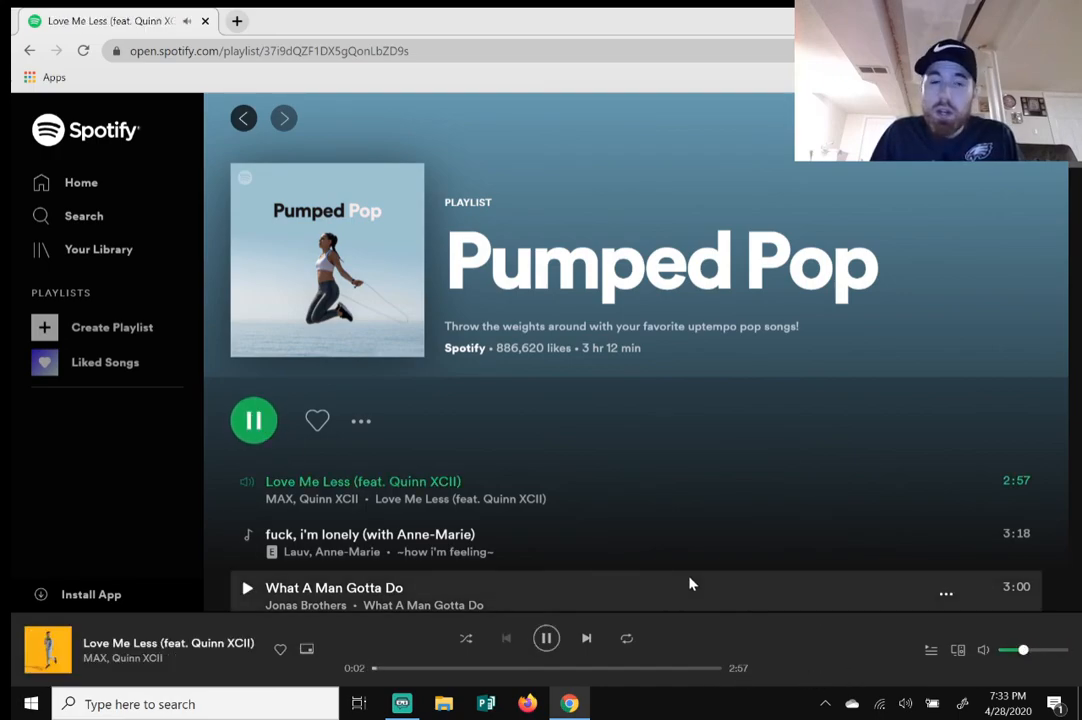
pyautogui.moveTo(545, 585)
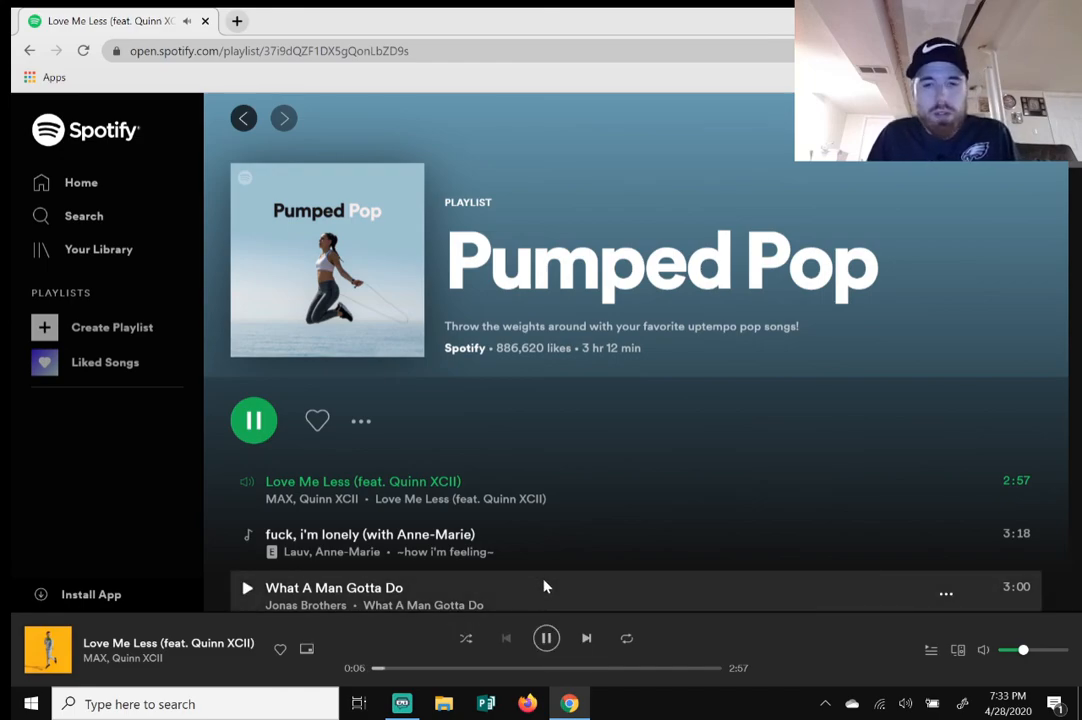
pyautogui.click(546, 638)
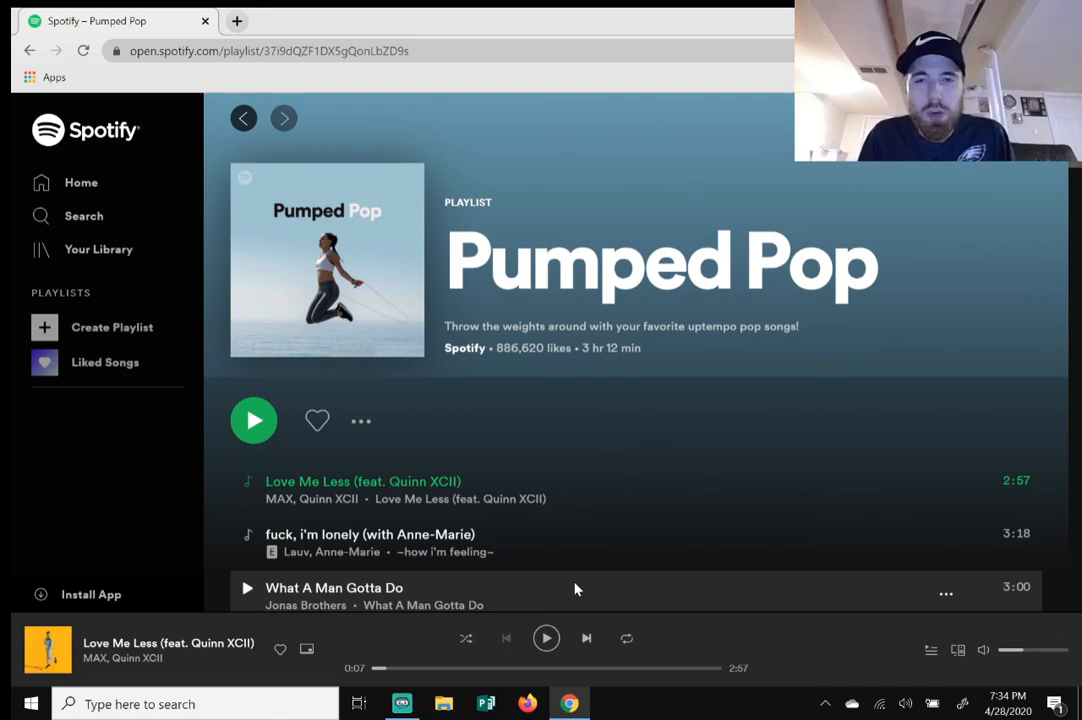
pyautogui.moveTo(563, 496)
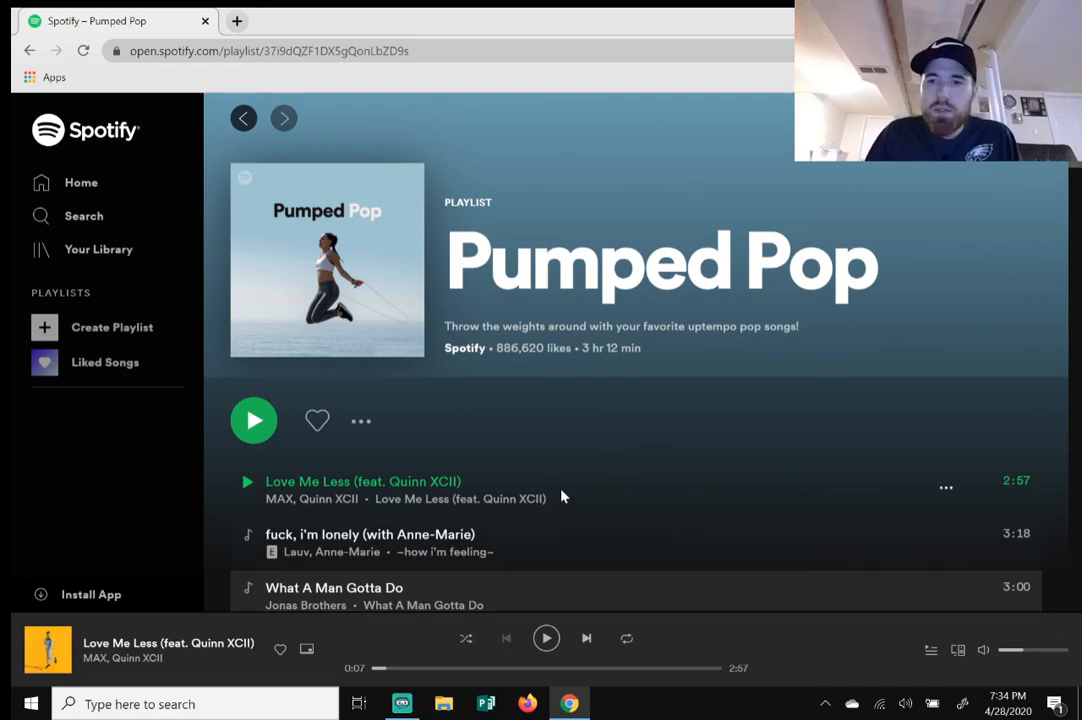